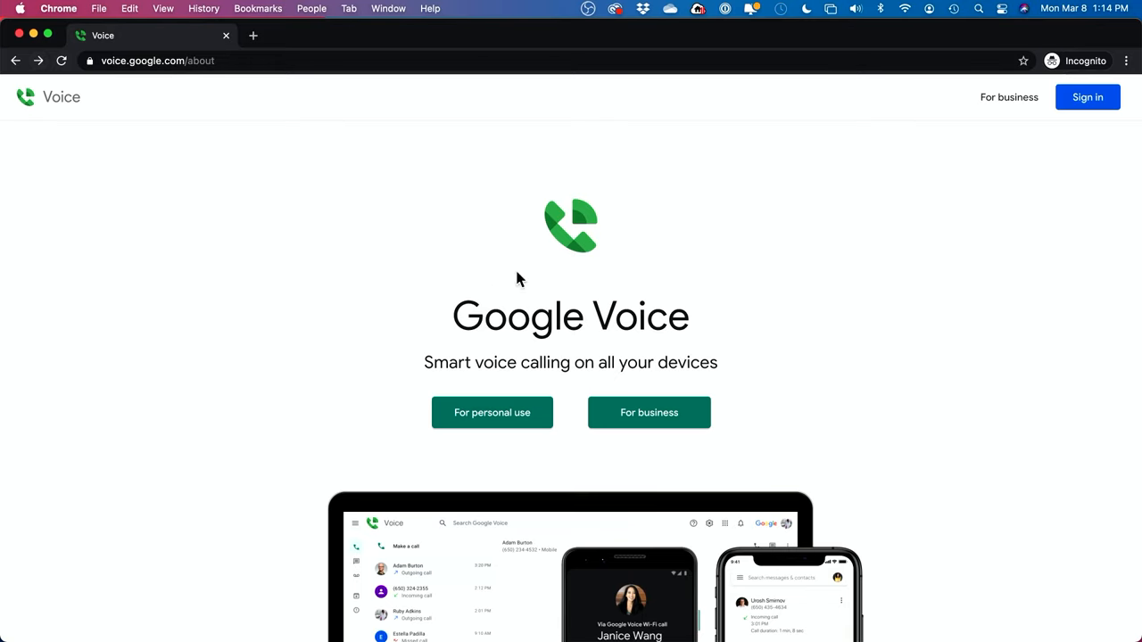
mouse_move(535, 421)
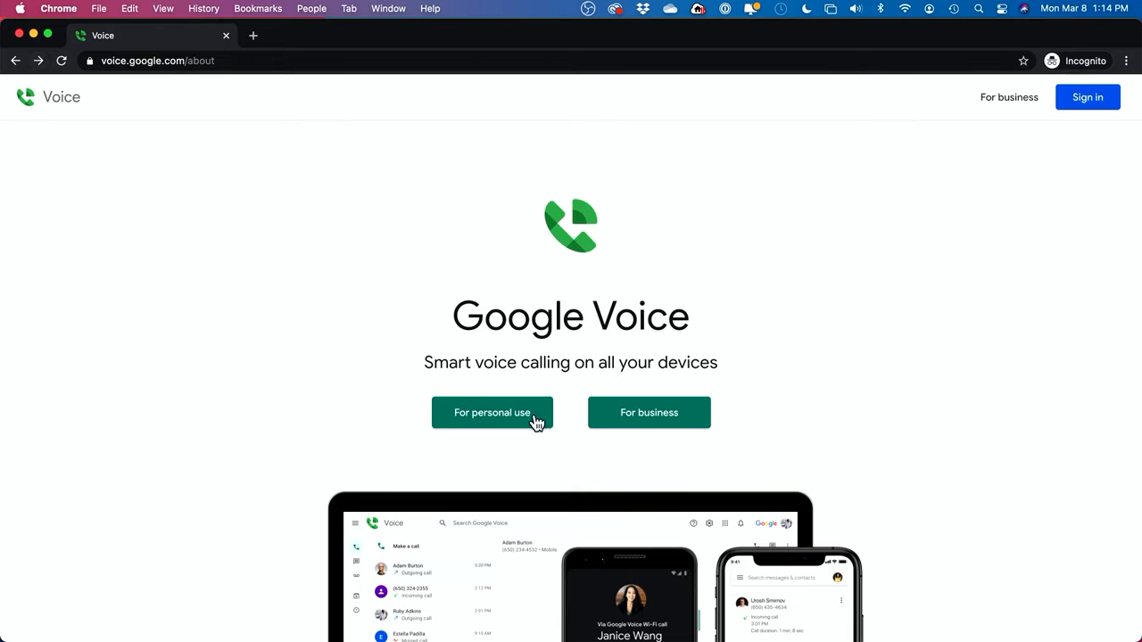
mouse_move(519, 426)
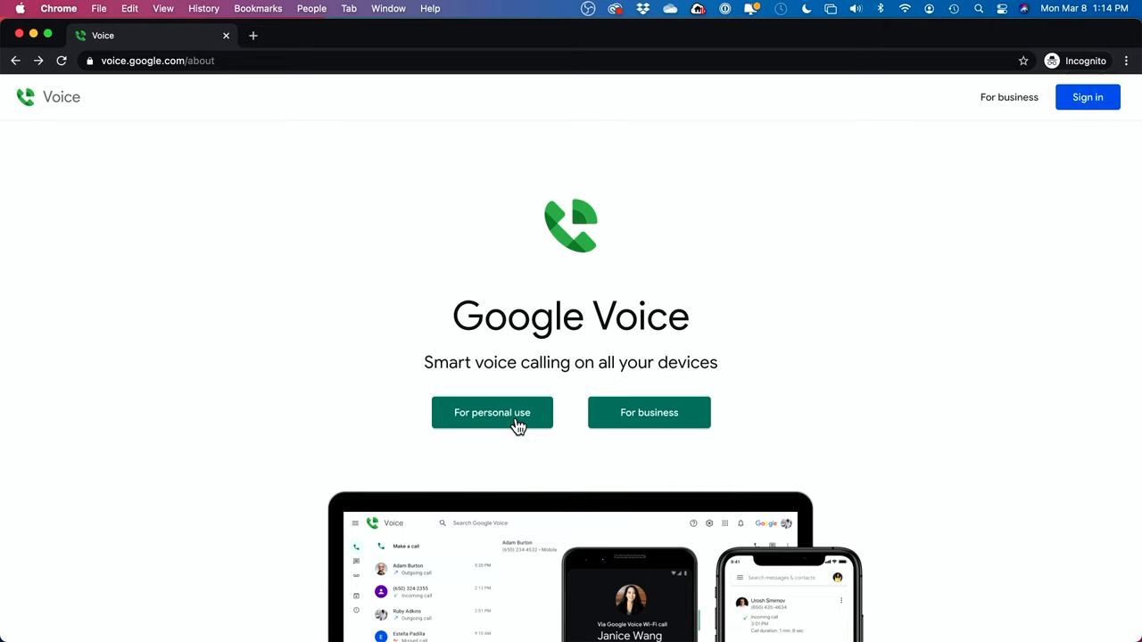
mouse_move(613, 432)
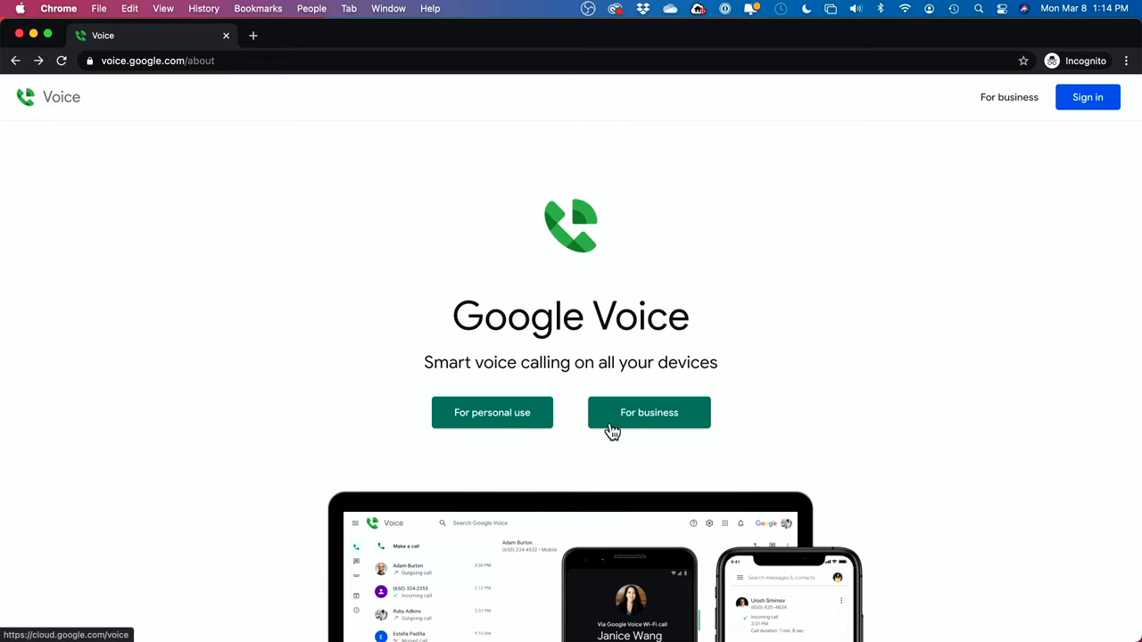
mouse_move(632, 419)
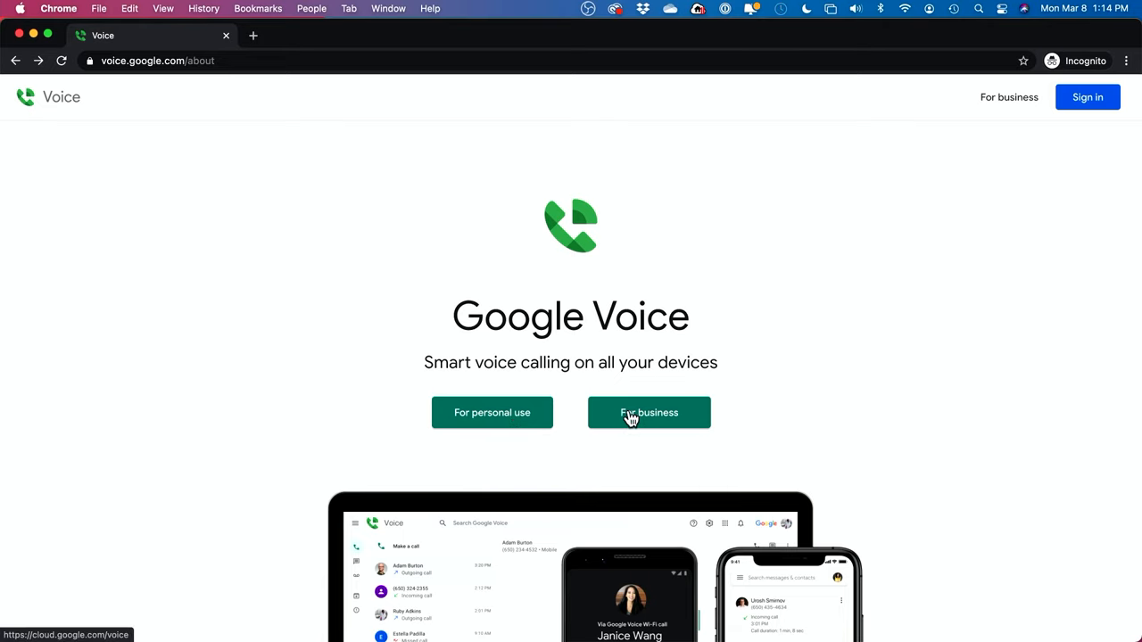
mouse_move(646, 421)
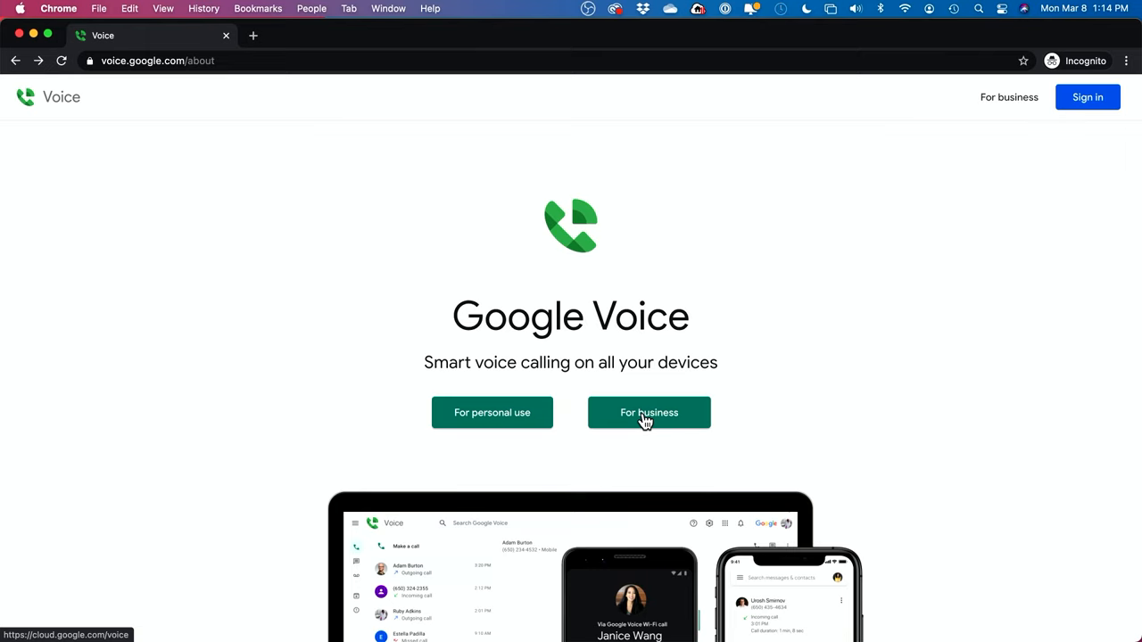
mouse_move(610, 414)
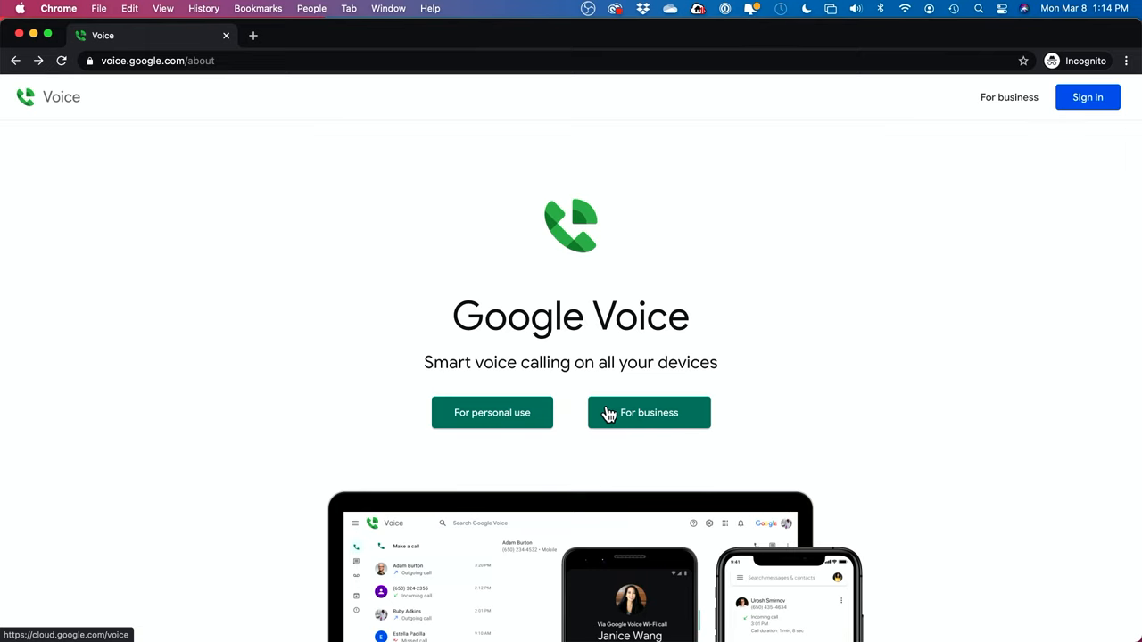
mouse_move(457, 384)
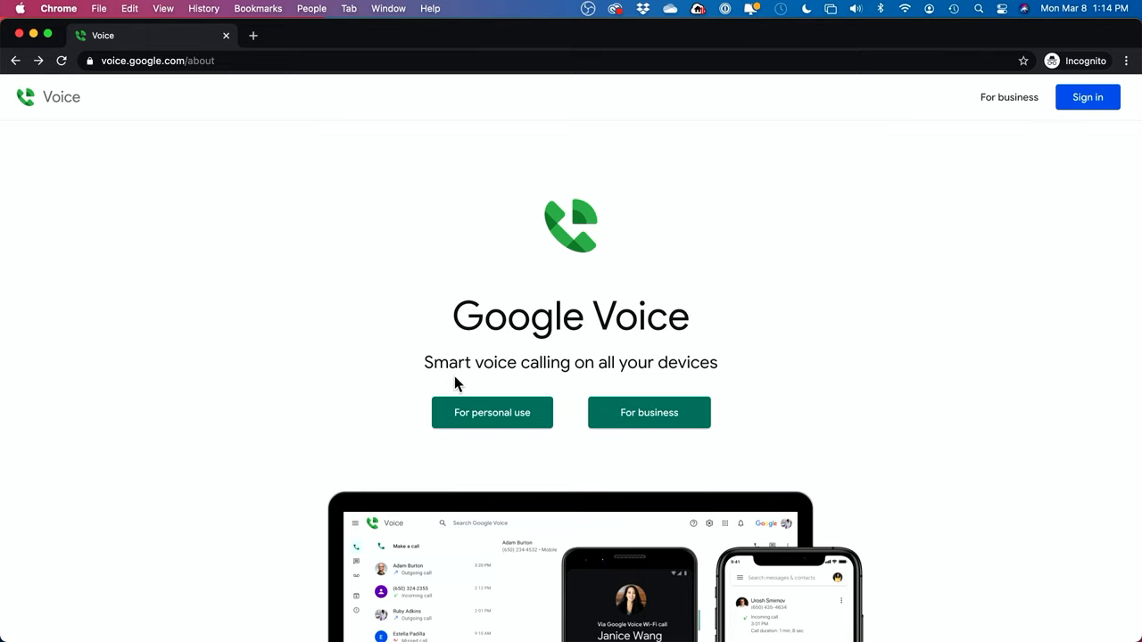
mouse_move(556, 373)
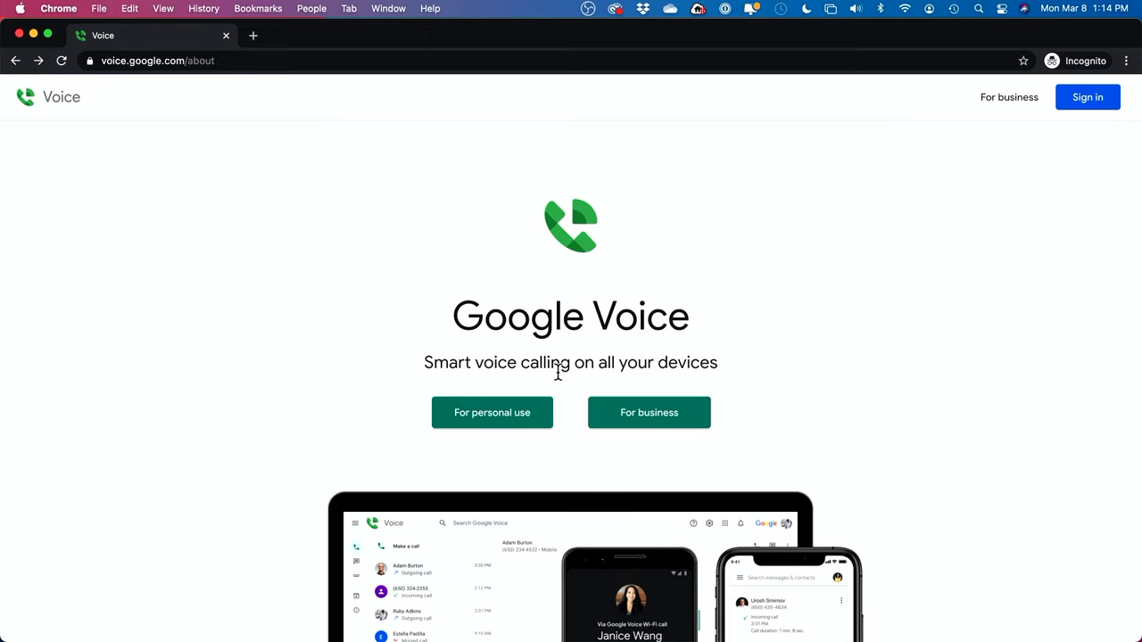
mouse_move(569, 400)
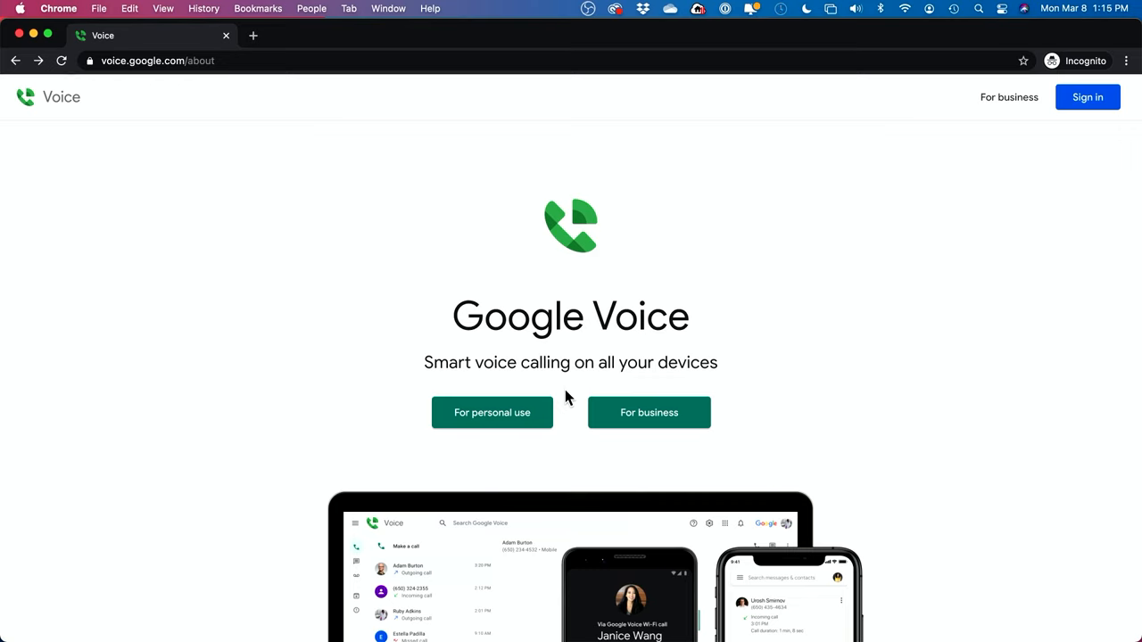
mouse_move(562, 401)
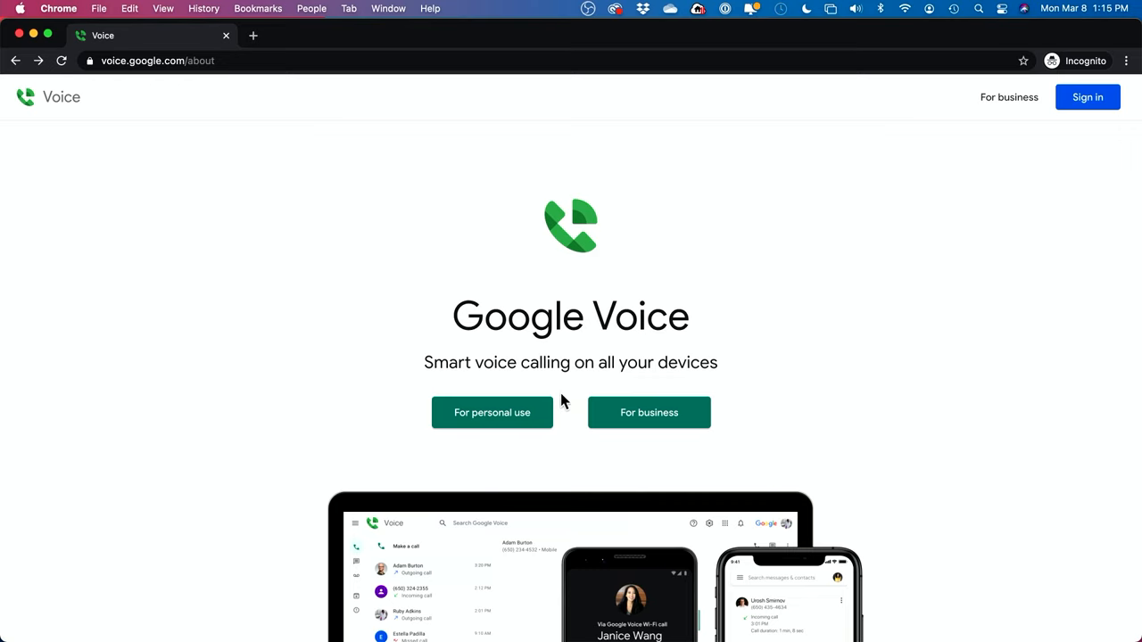
- Choose the Web platform under 'For personal use', leading to Google sign-in
click(492, 412)
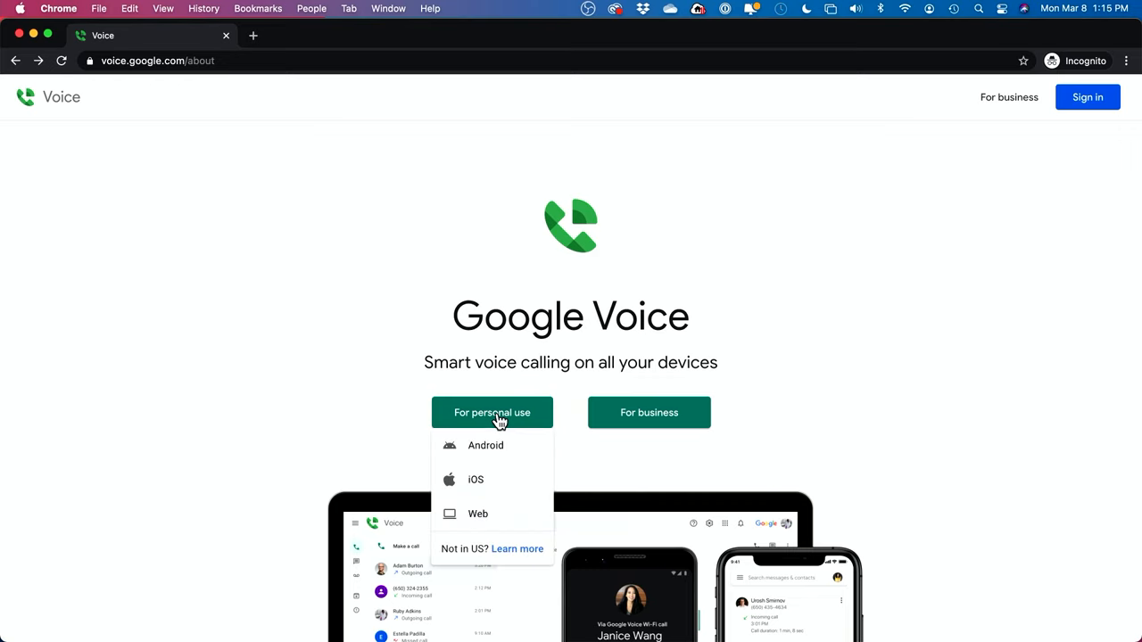
mouse_move(485, 481)
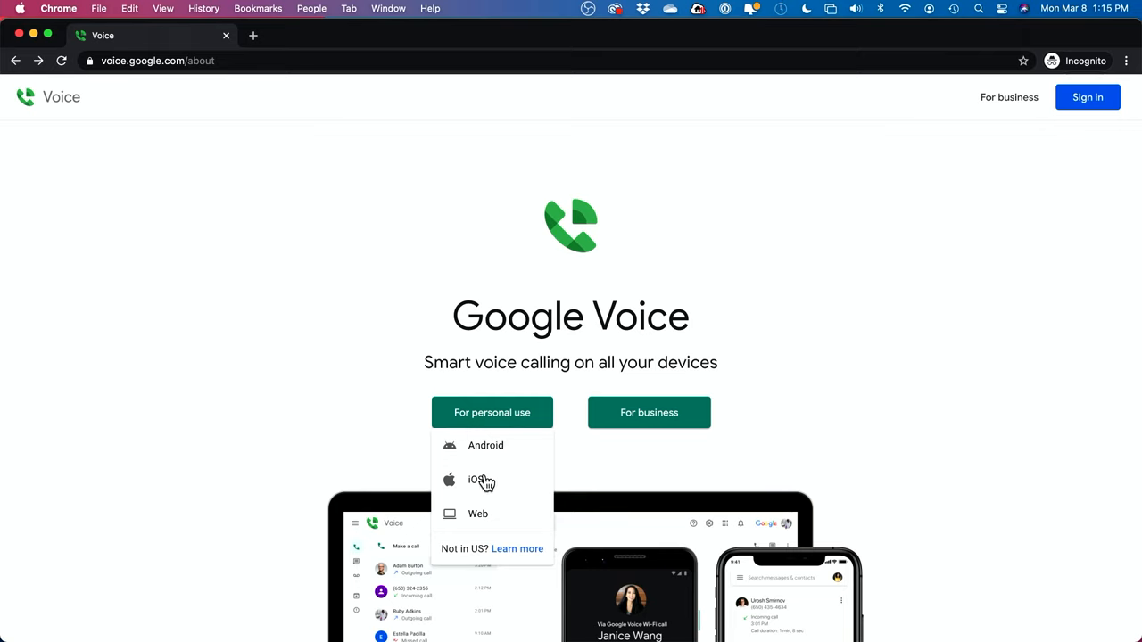
mouse_move(501, 489)
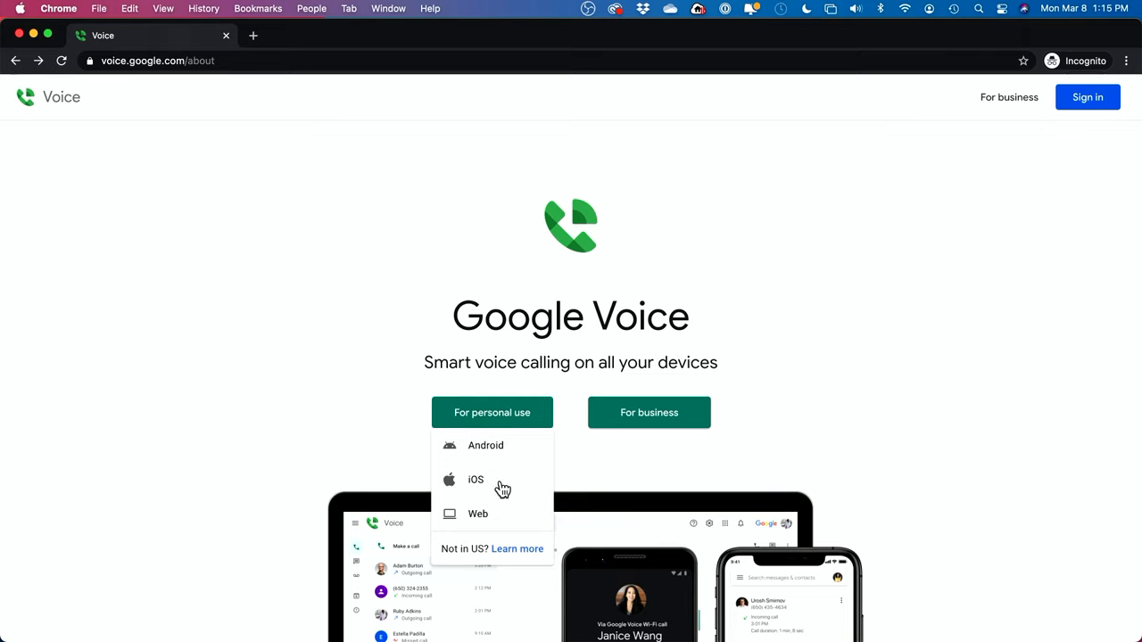
mouse_move(496, 455)
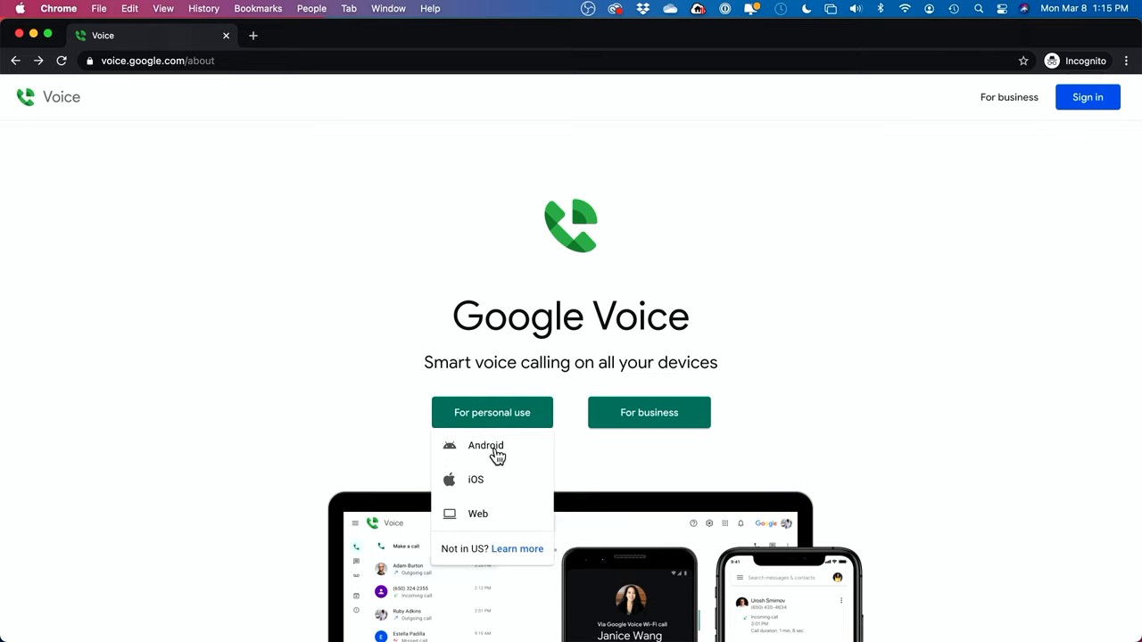
mouse_move(481, 521)
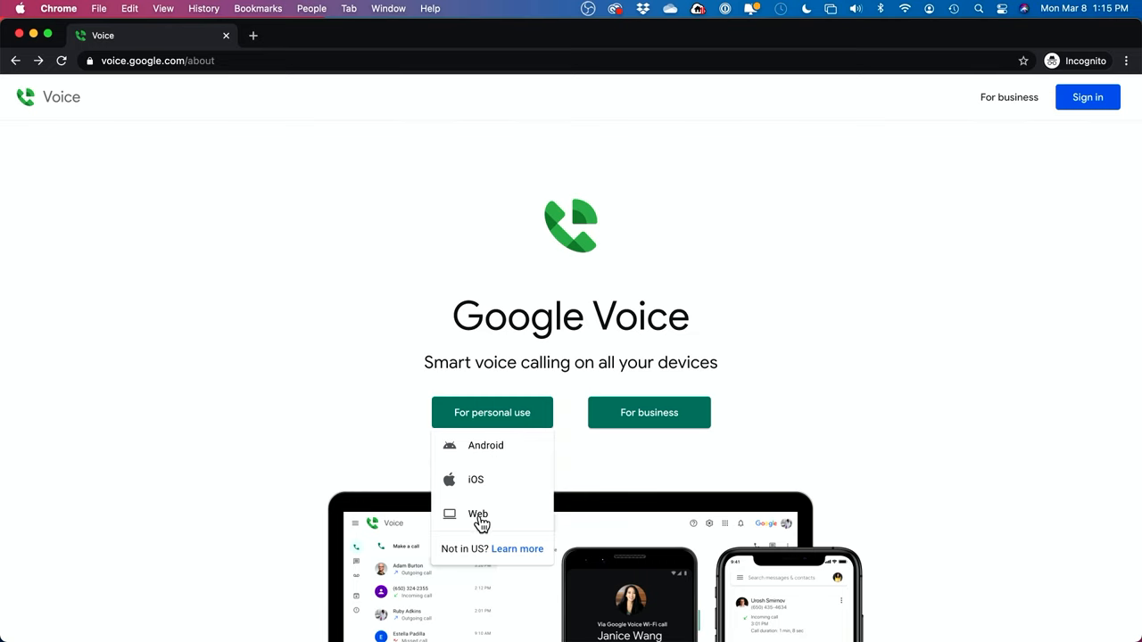
click(478, 514)
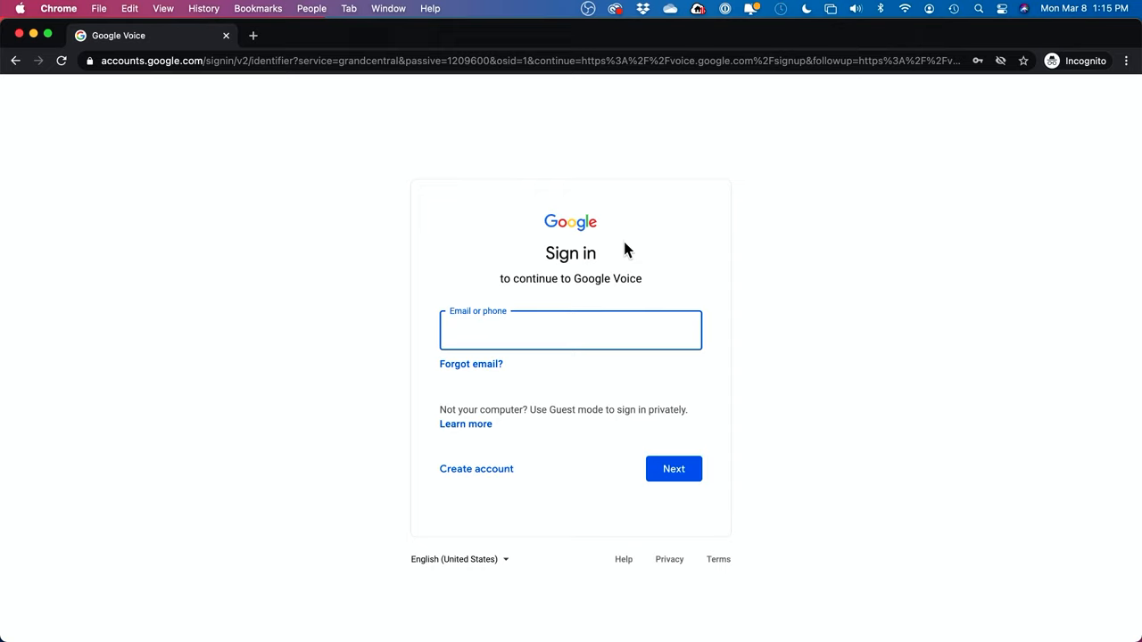
mouse_move(483, 324)
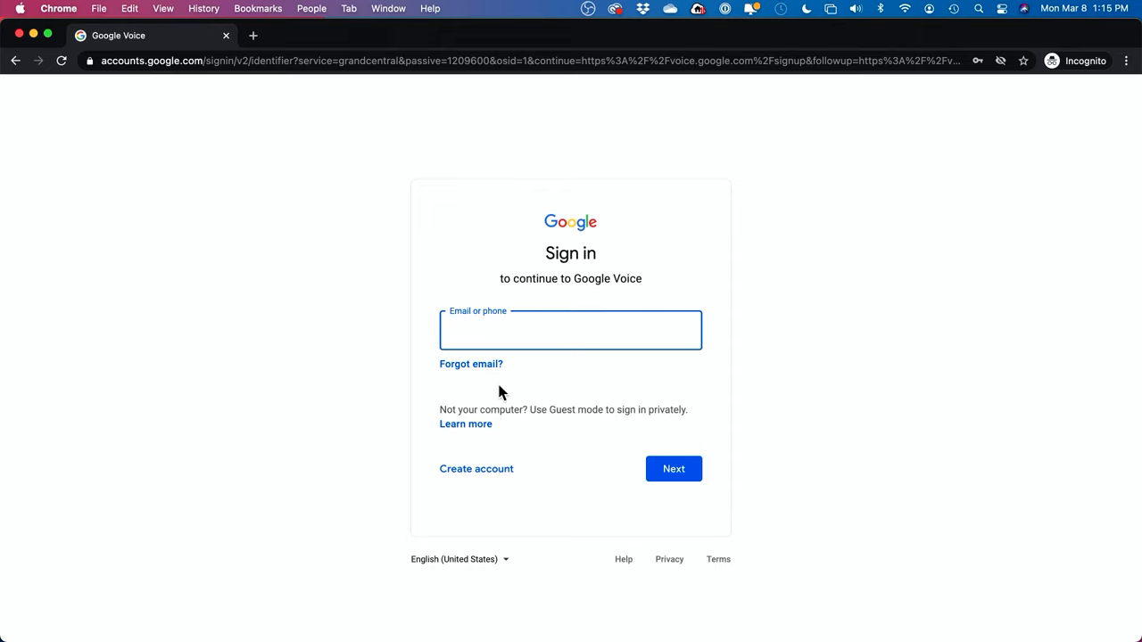
mouse_move(475, 475)
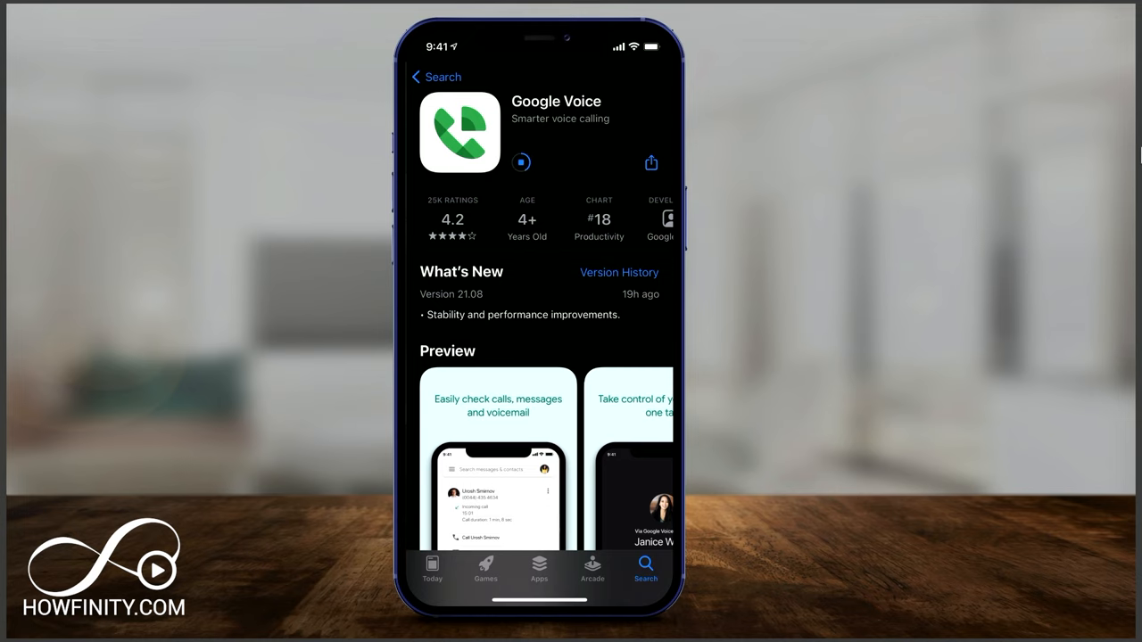
- Install the Google Voice app from its App Store page and launch it
click(521, 160)
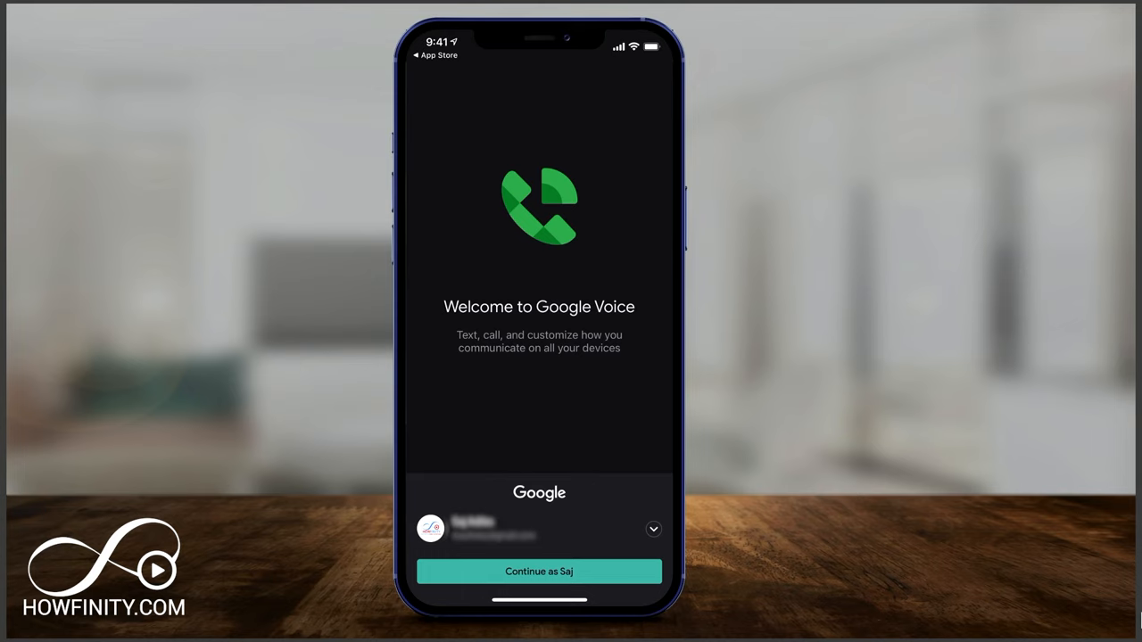
- Pick a Google account from the list and continue signing in as it
click(653, 528)
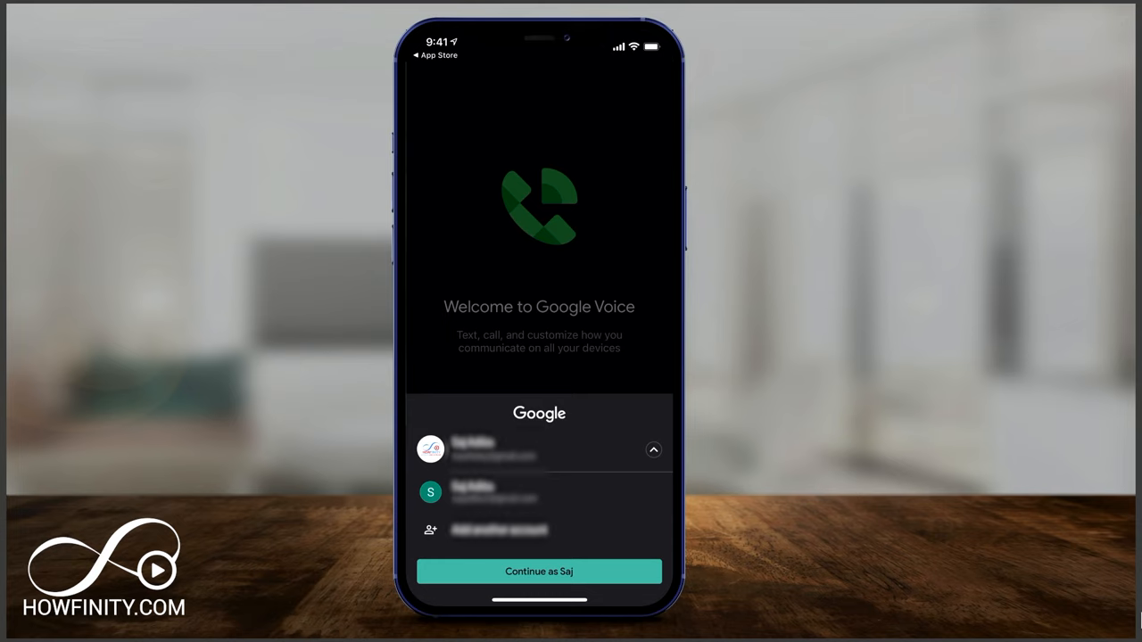
click(539, 571)
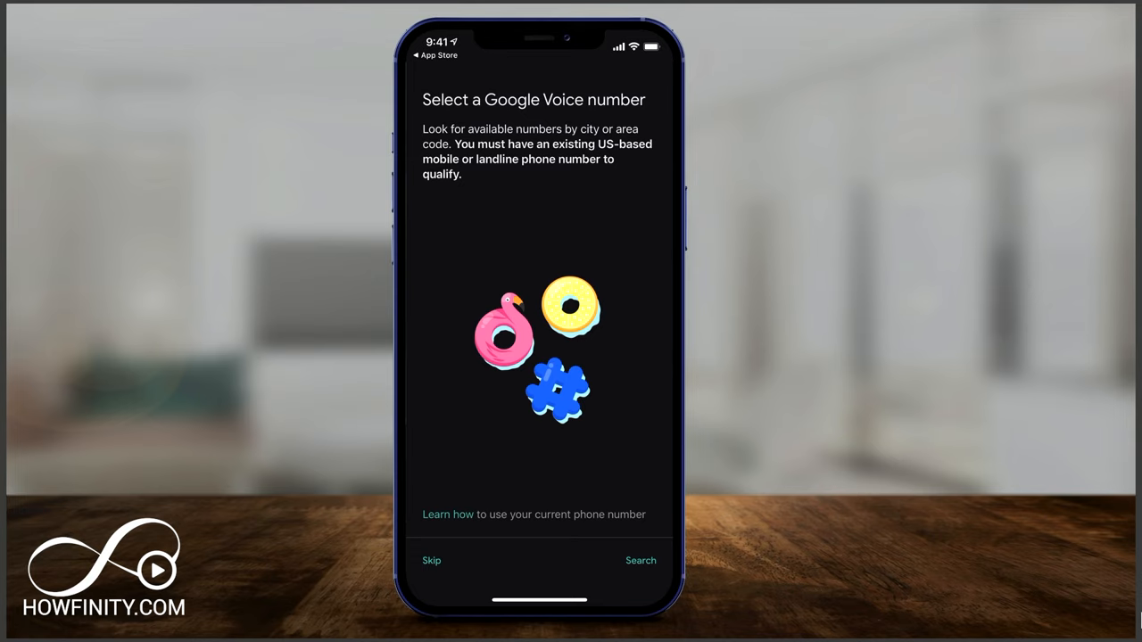
click(641, 560)
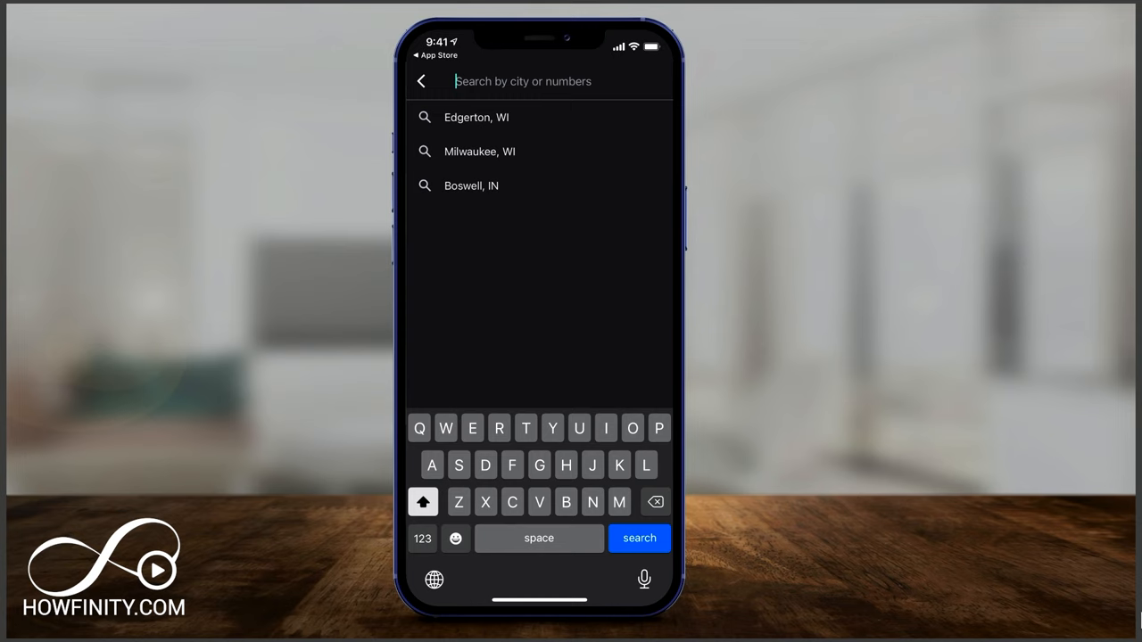
text(Chicago, il)
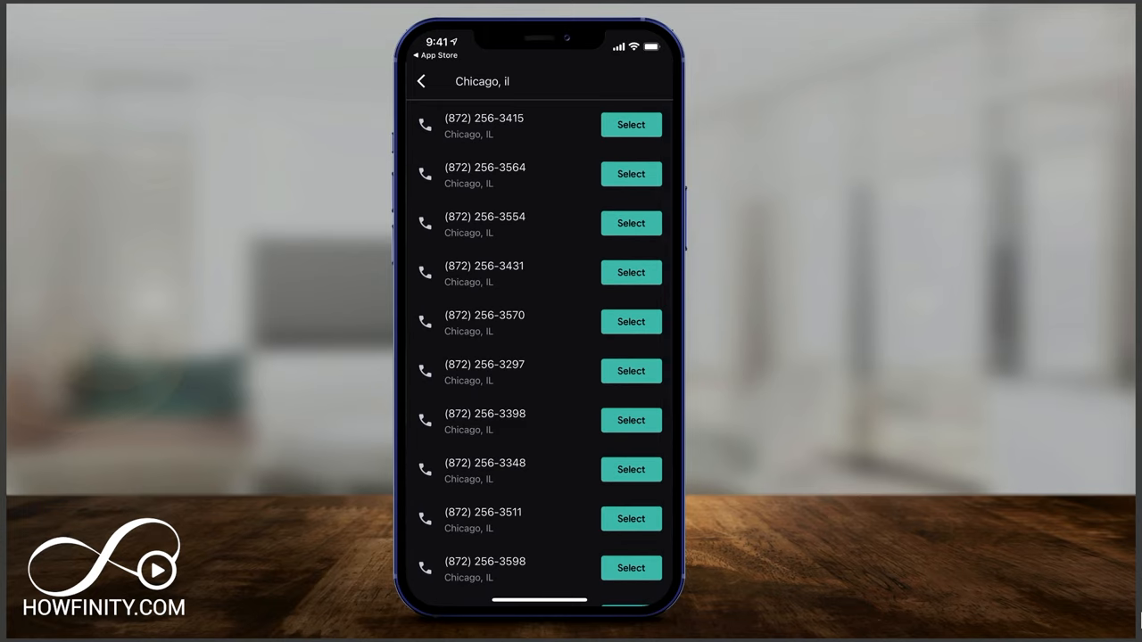
click(631, 125)
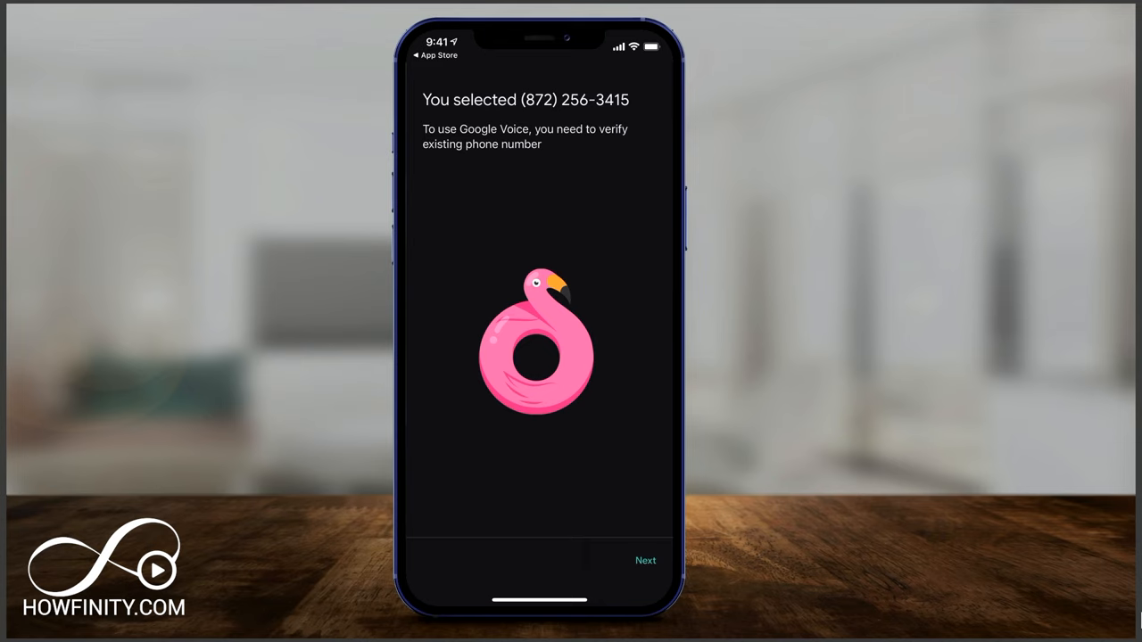
- Enter the existing phone number to link and request a verification code by text
click(646, 560)
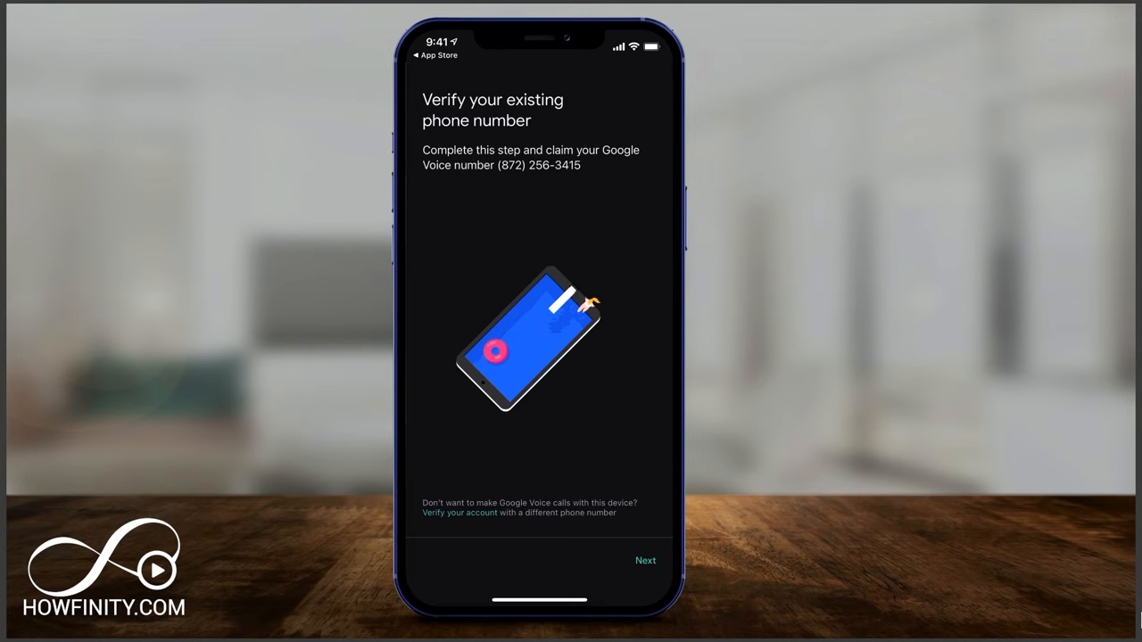
click(646, 560)
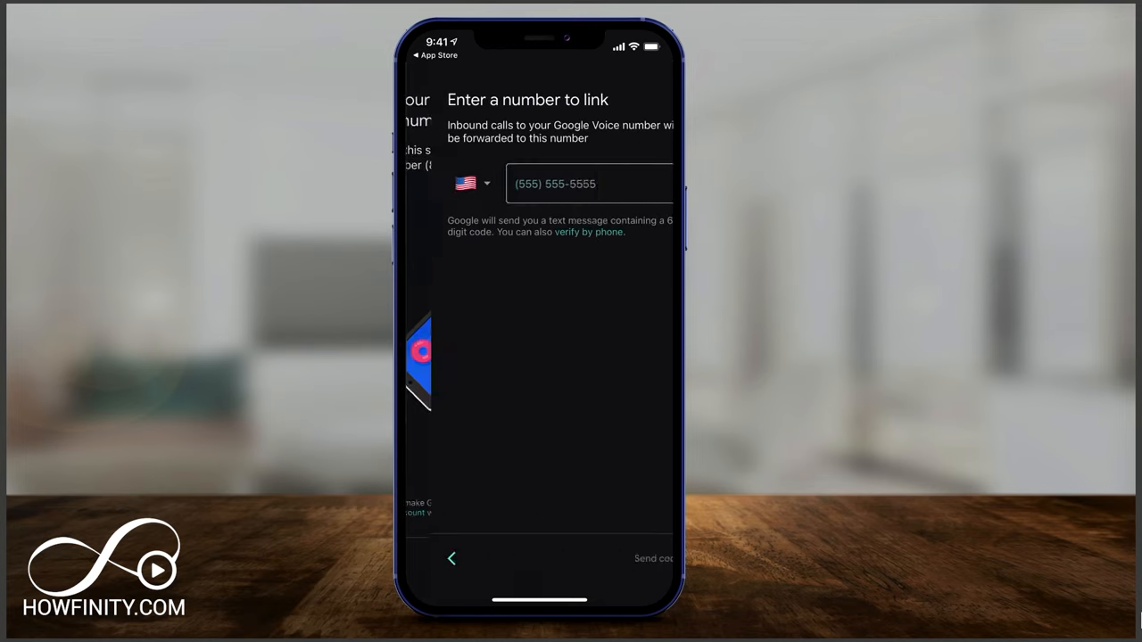
click(579, 184)
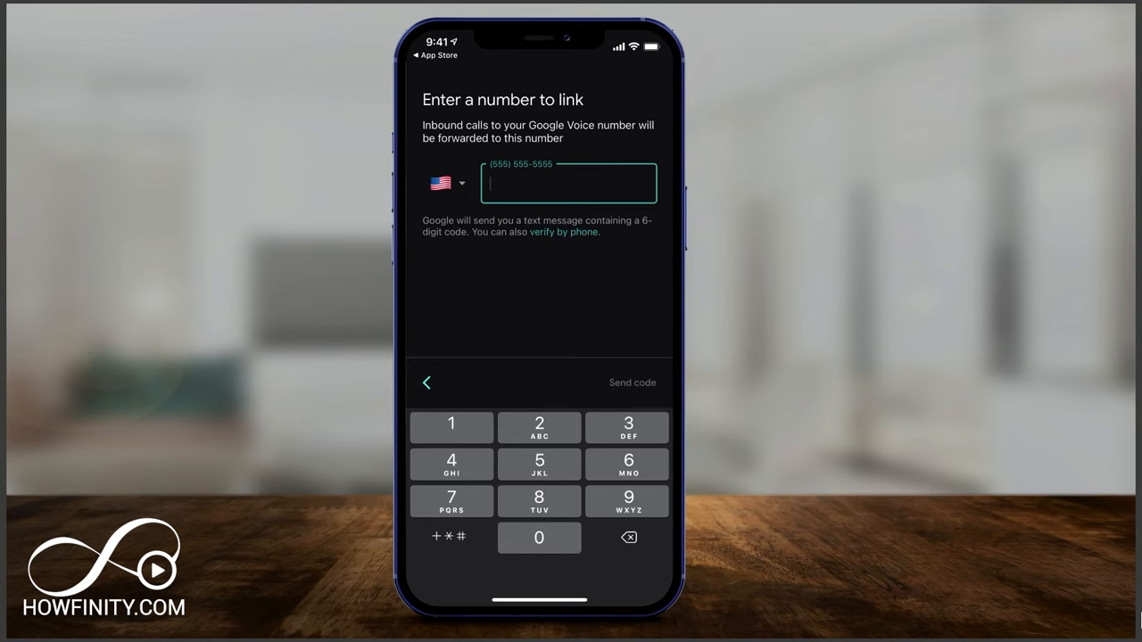
click(631, 382)
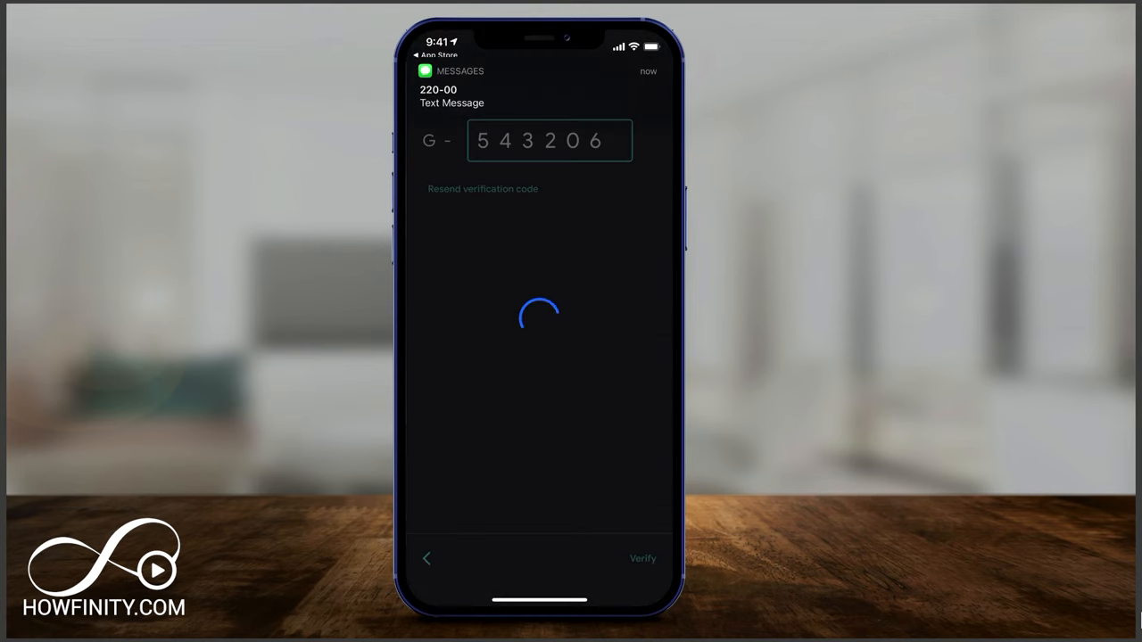
- Submit the 6-digit code to verify the linked phone number
click(642, 559)
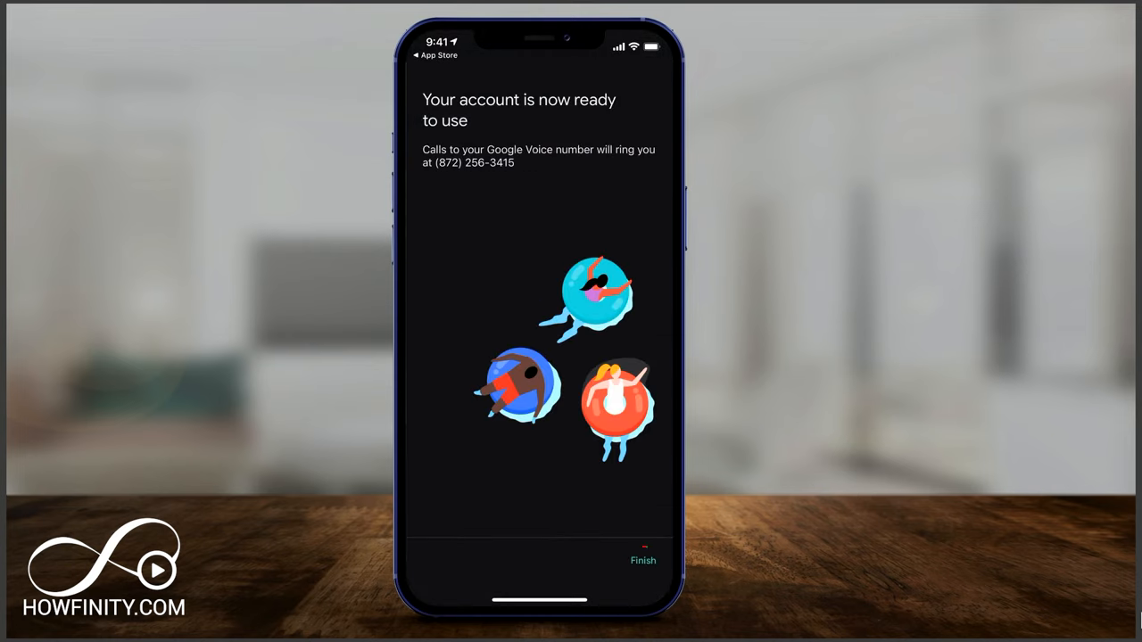
click(642, 560)
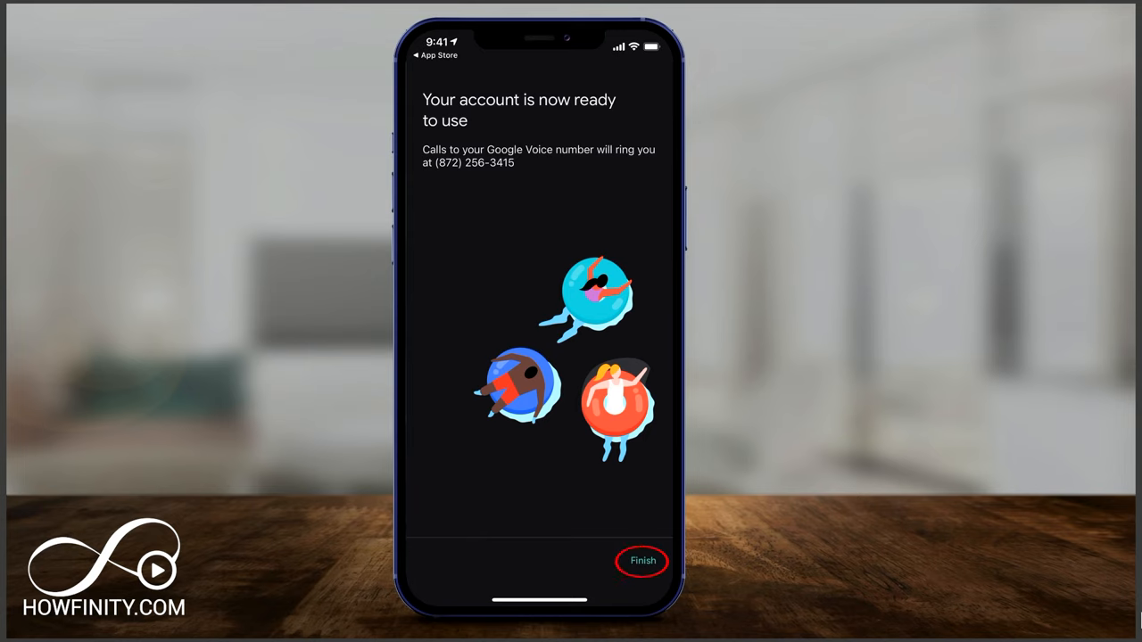
- Finish setup, then view the empty Calls and Messages lists and the Voicemail list
click(643, 560)
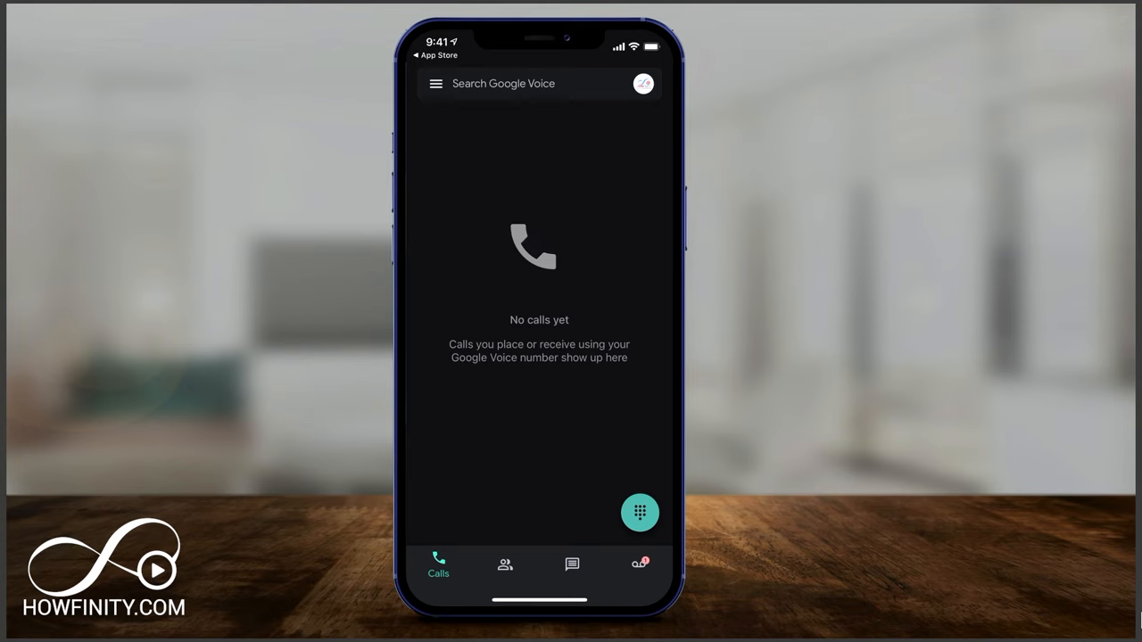
click(439, 563)
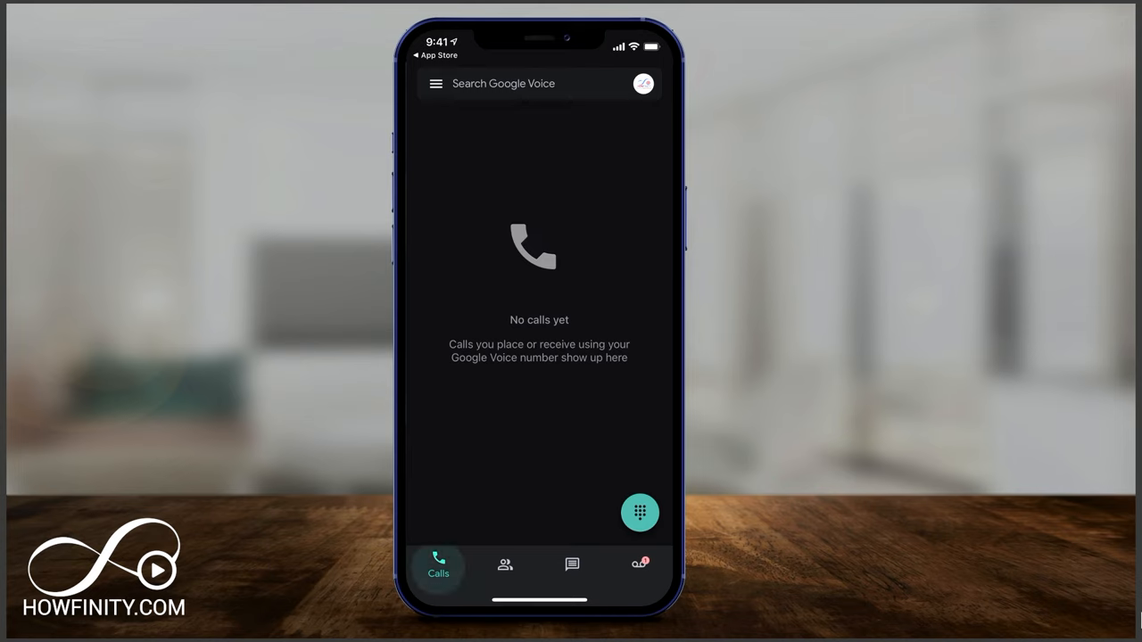
click(570, 564)
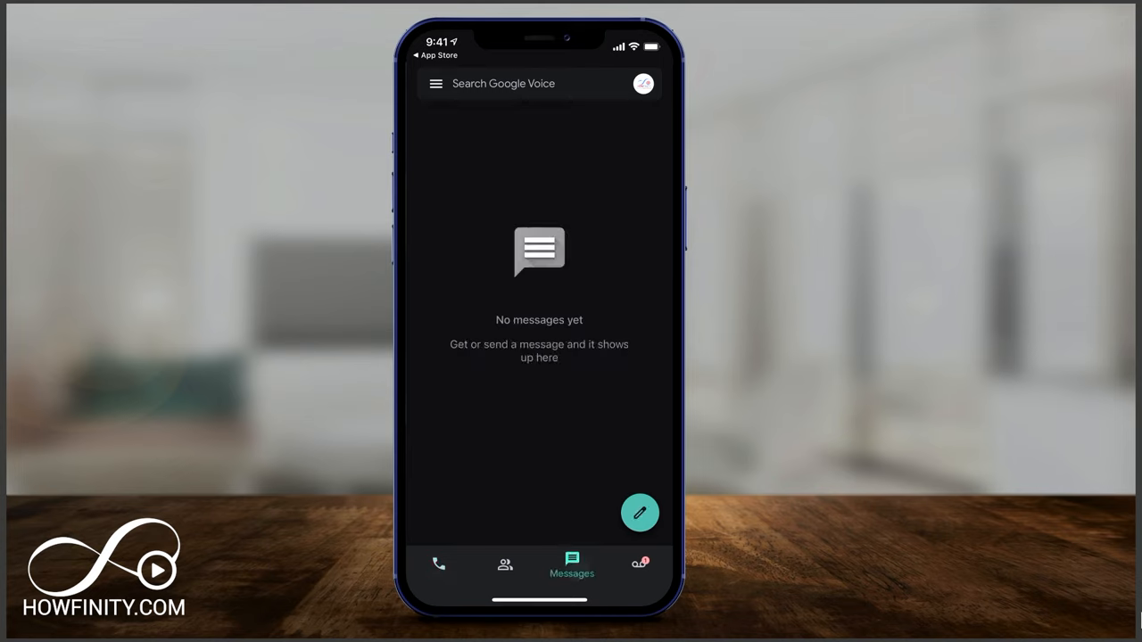
click(638, 564)
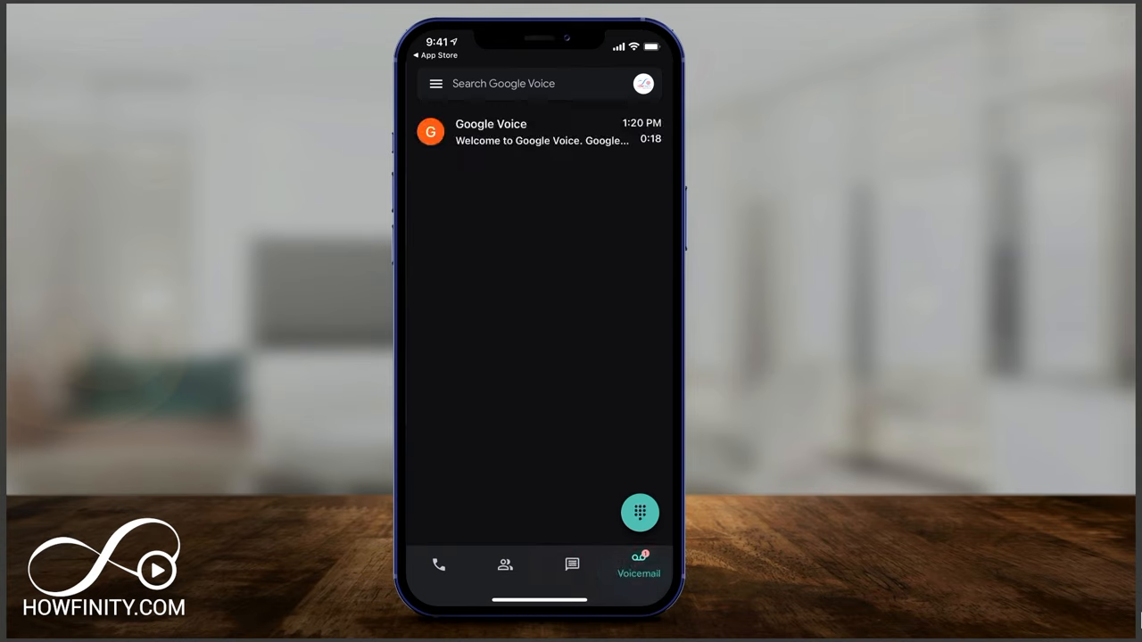
- Expand the Google Voice welcome voicemail to show its player and full transcript
click(536, 132)
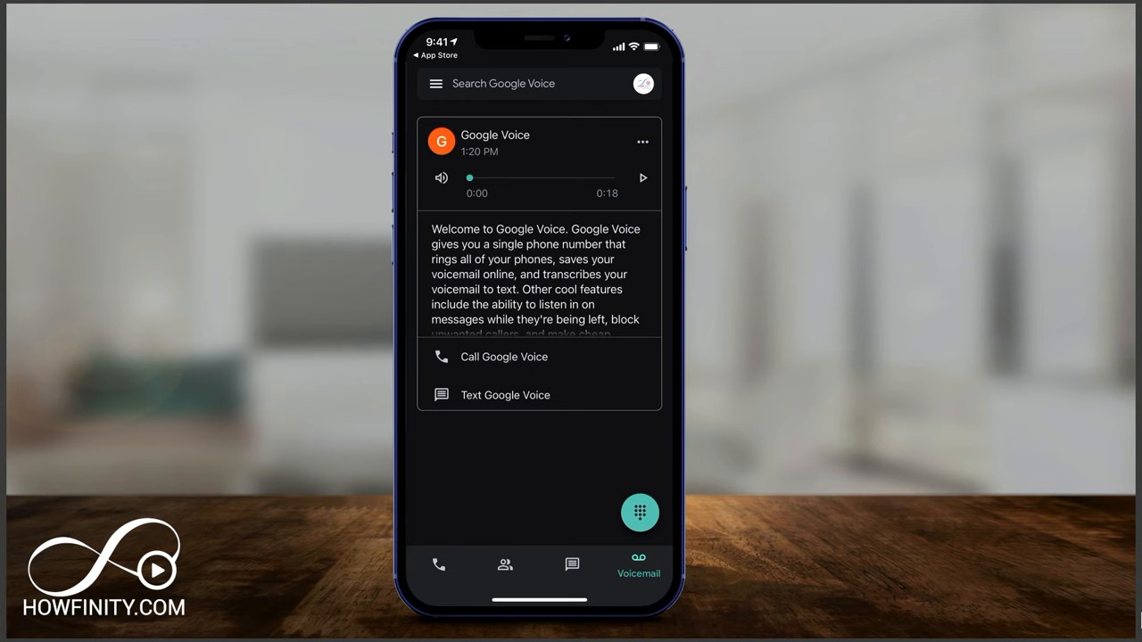
click(642, 143)
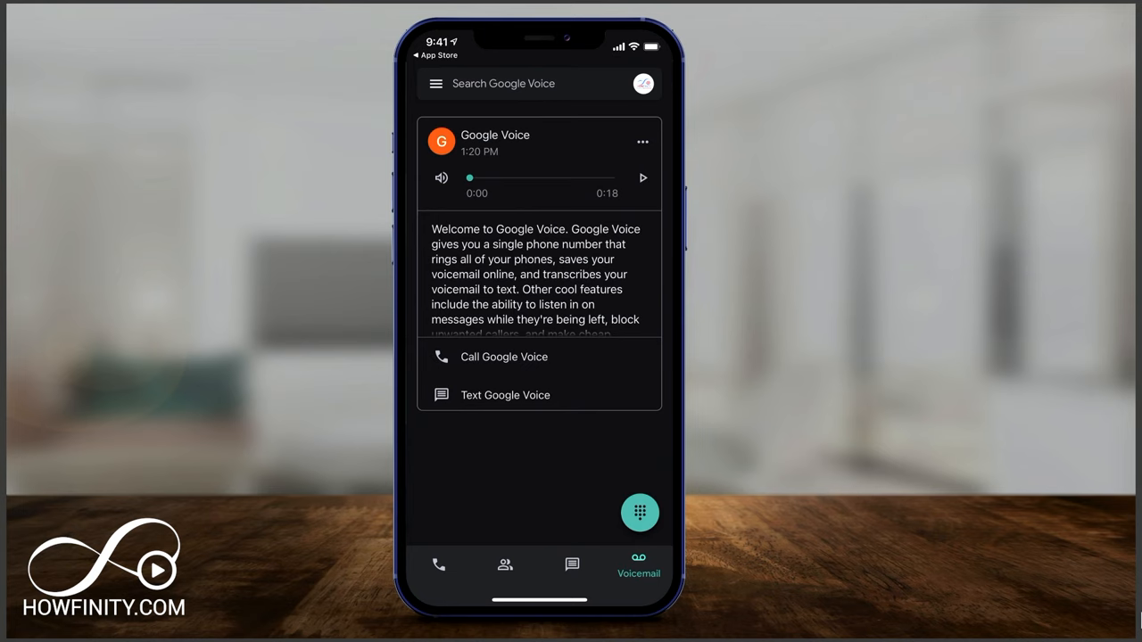
scroll(down, 3)
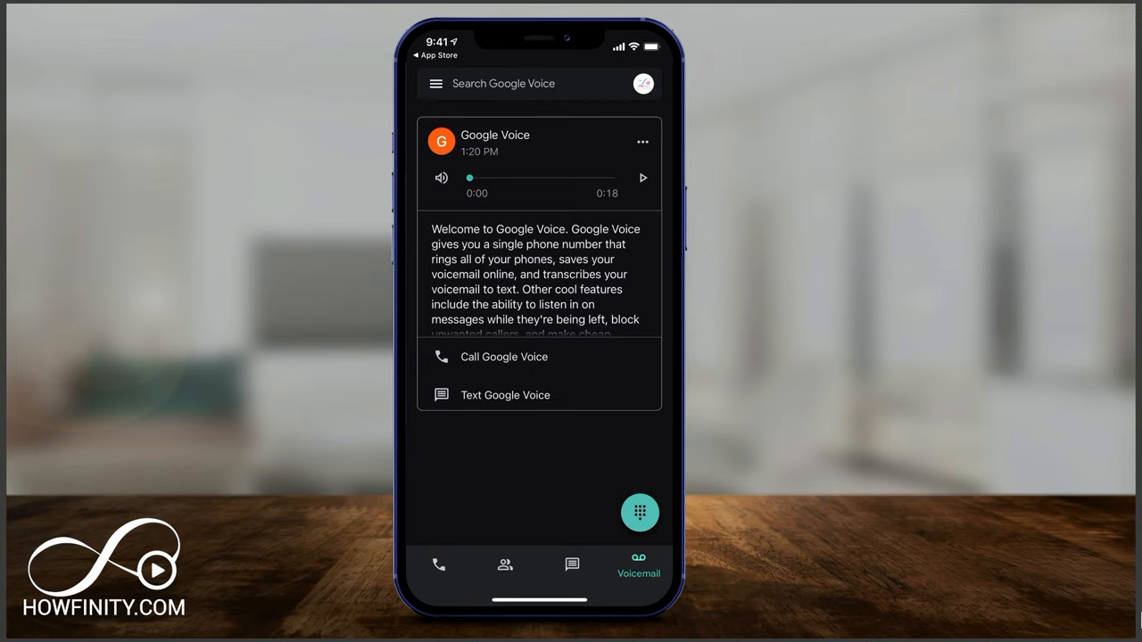
- Return to the empty Calls list, then switch to the empty Messages list
click(439, 567)
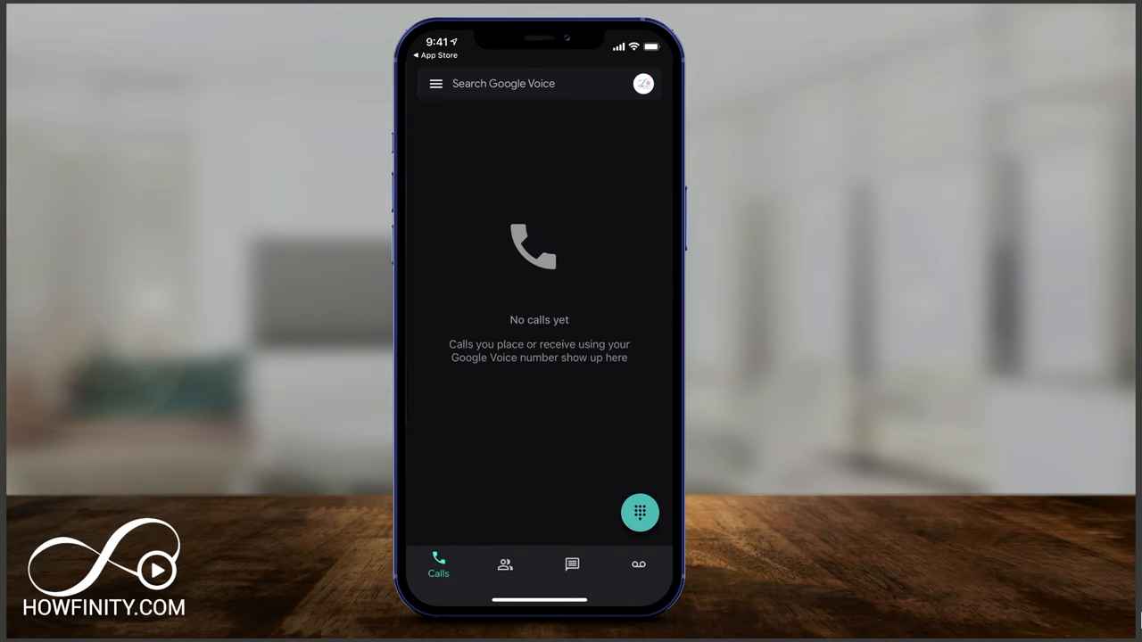
click(639, 512)
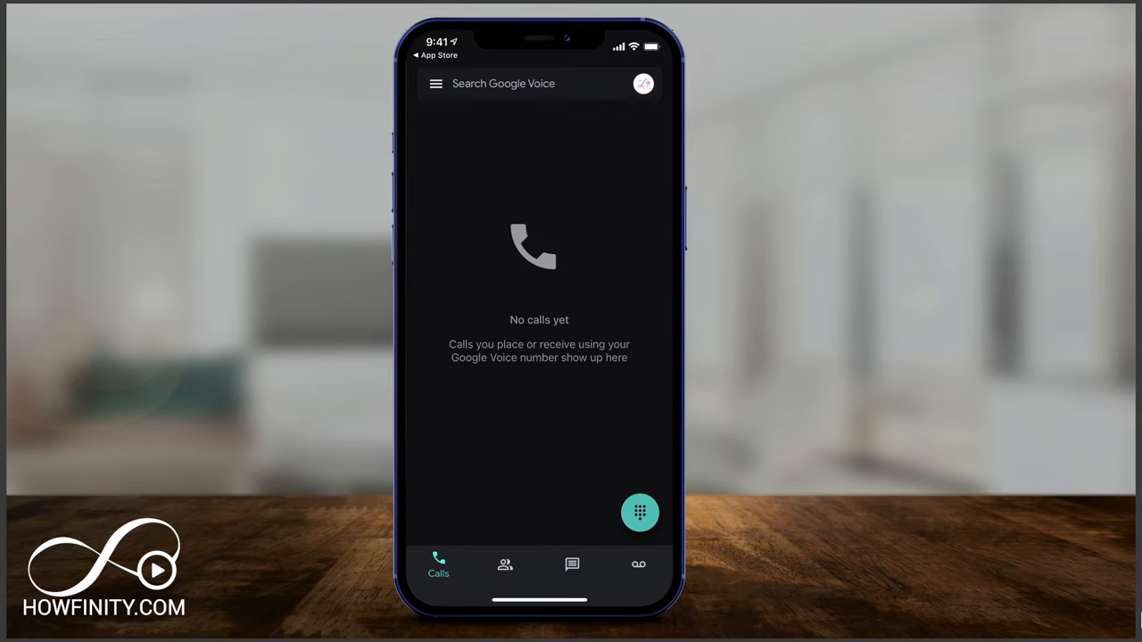
click(571, 564)
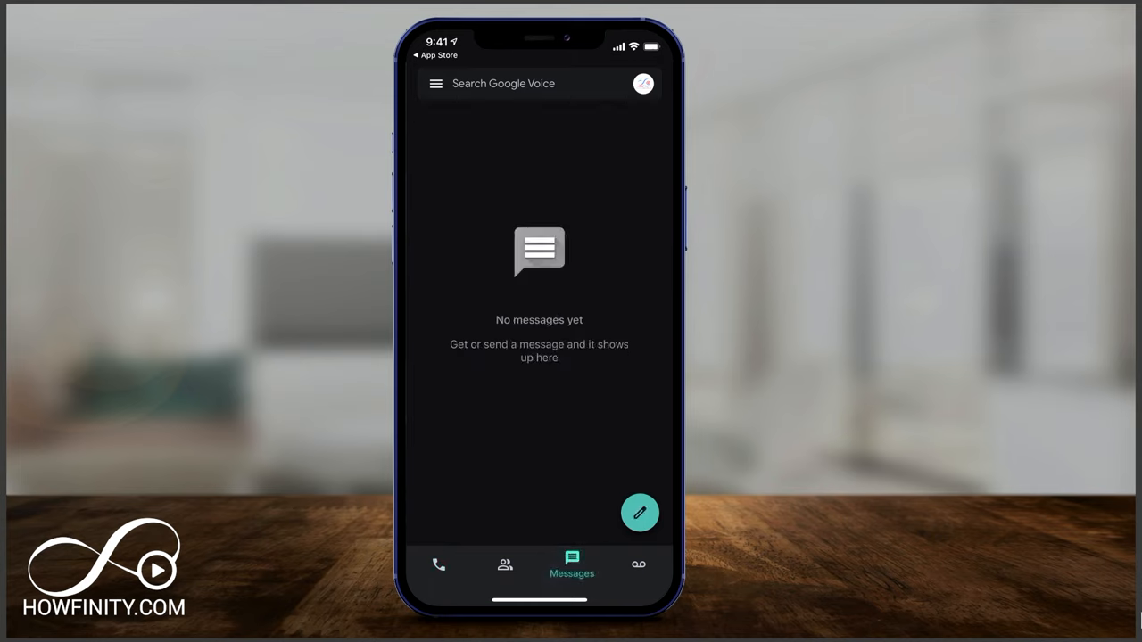
- Compose a new text to a contact saying 'Hey' and send it
click(638, 514)
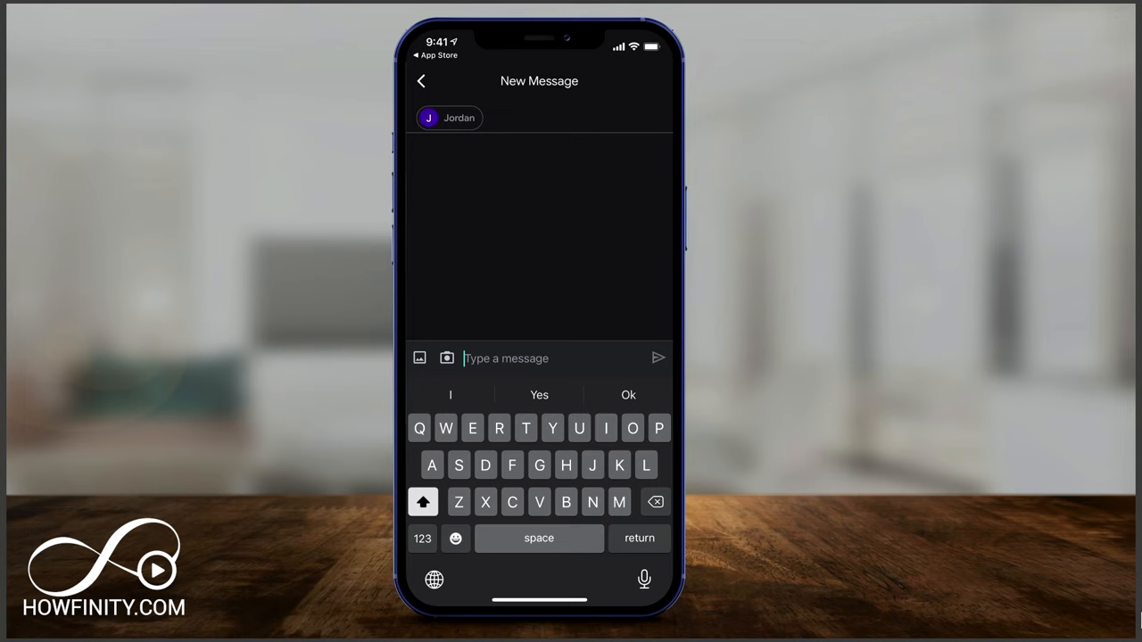
text(Hey)
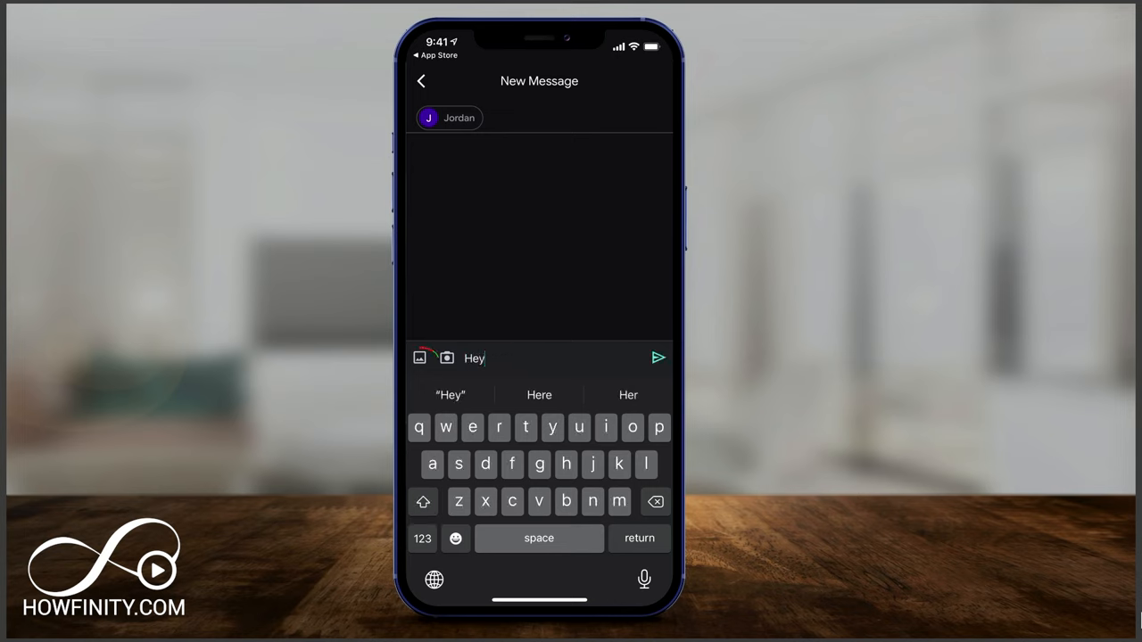
click(445, 356)
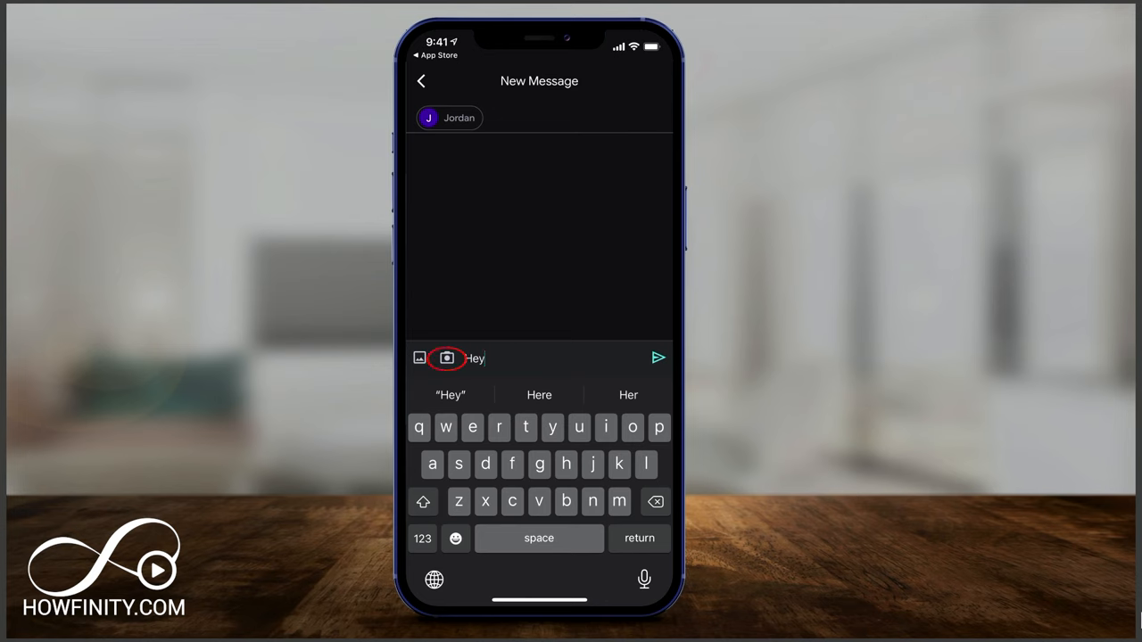
click(659, 357)
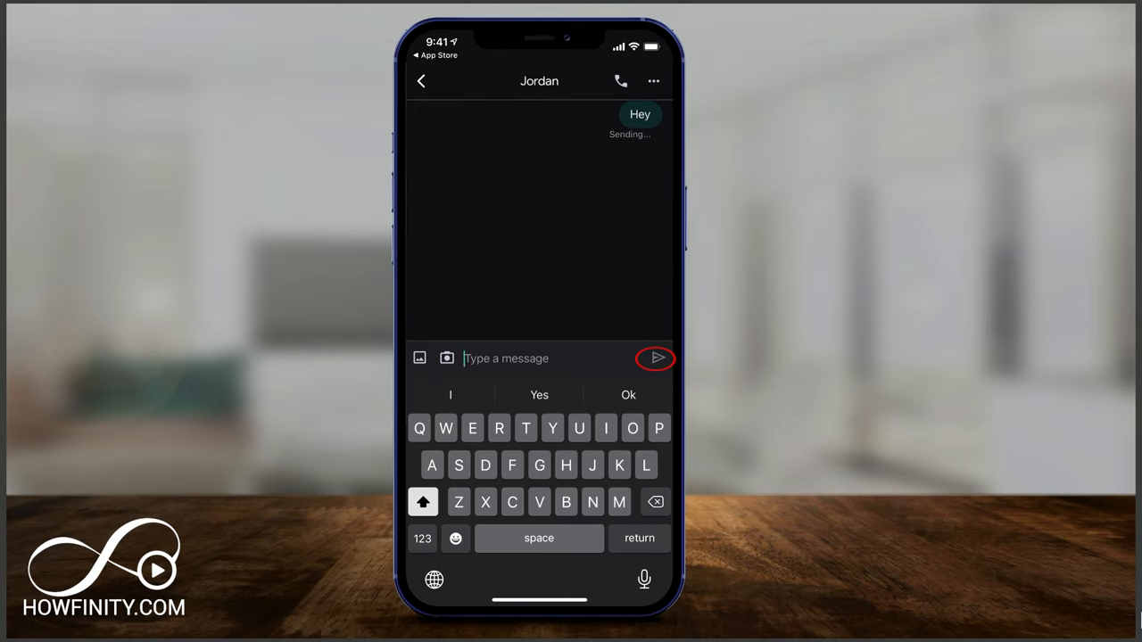
click(656, 358)
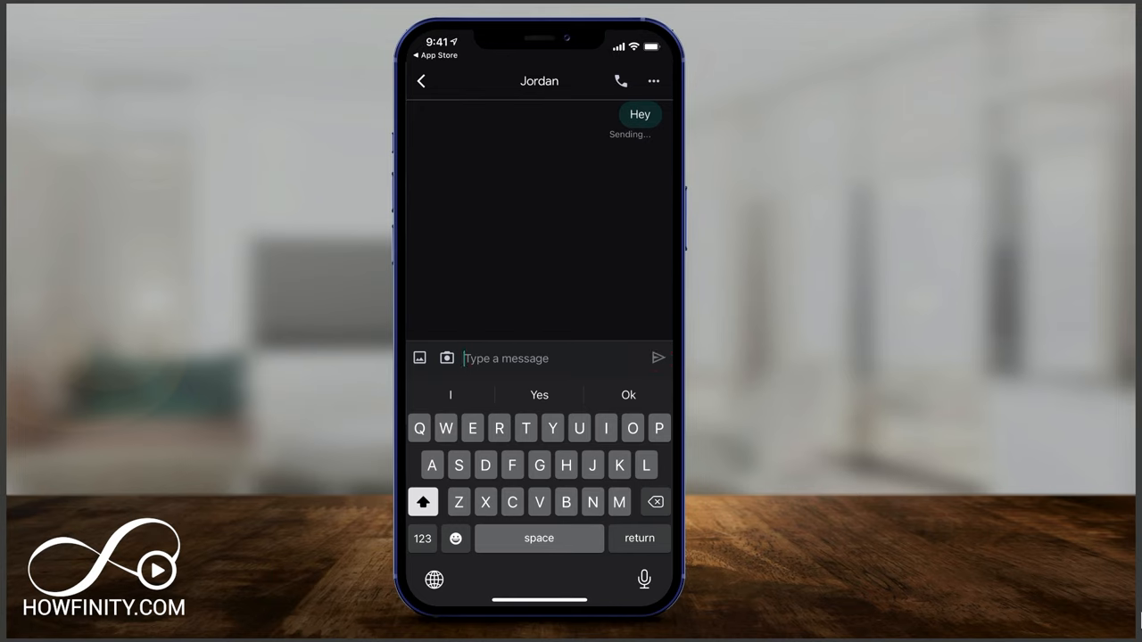
- Call the contact from the conversation screen
click(620, 82)
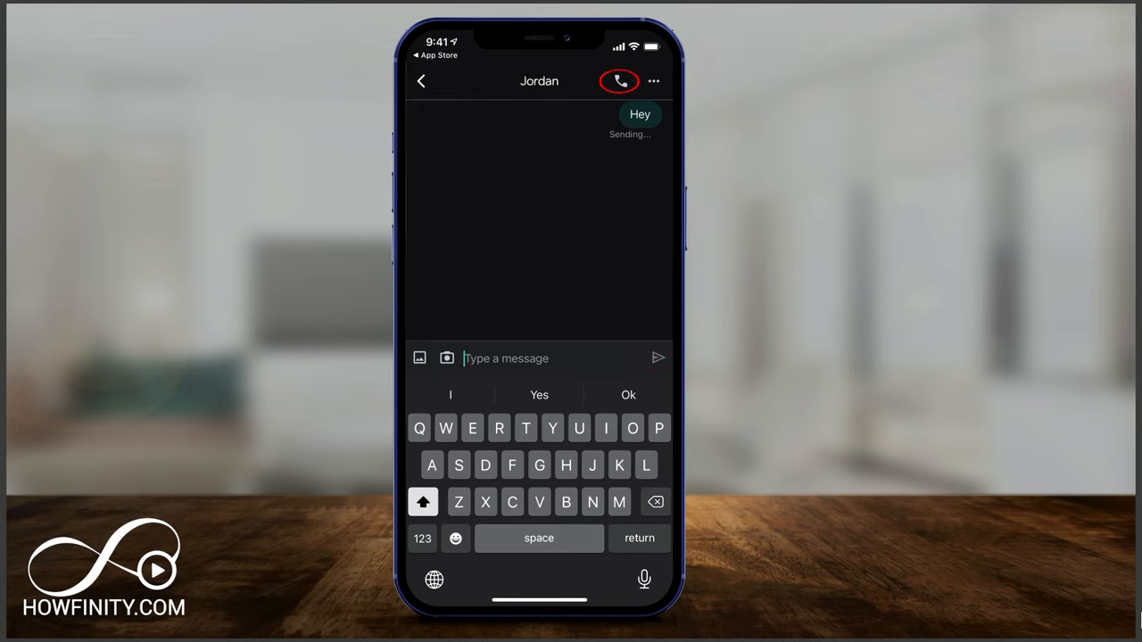
click(653, 82)
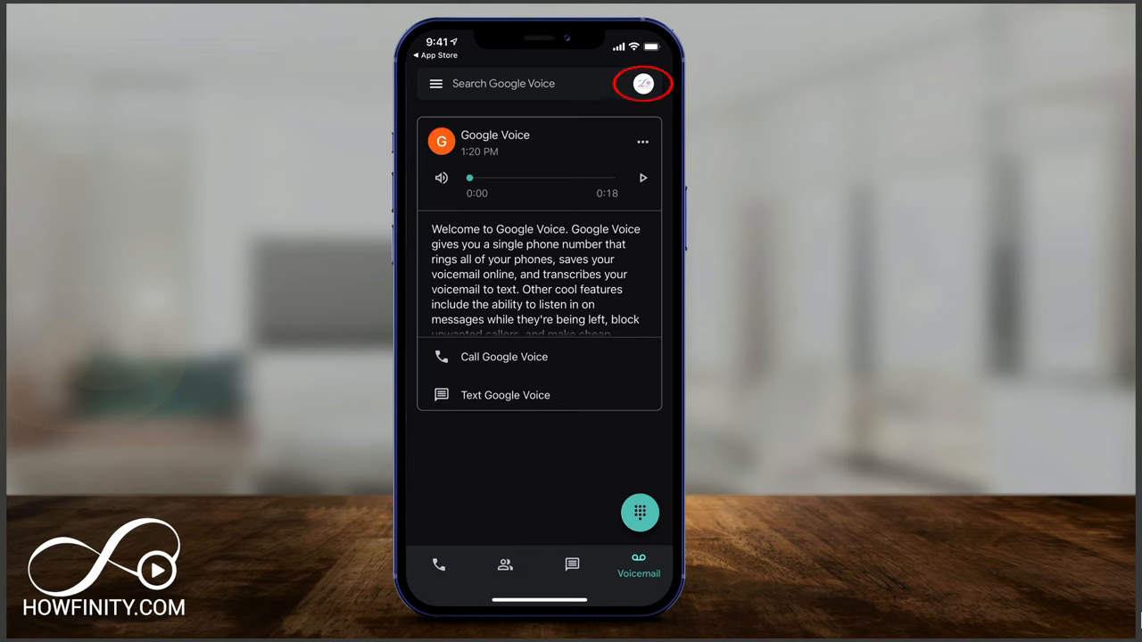
click(642, 84)
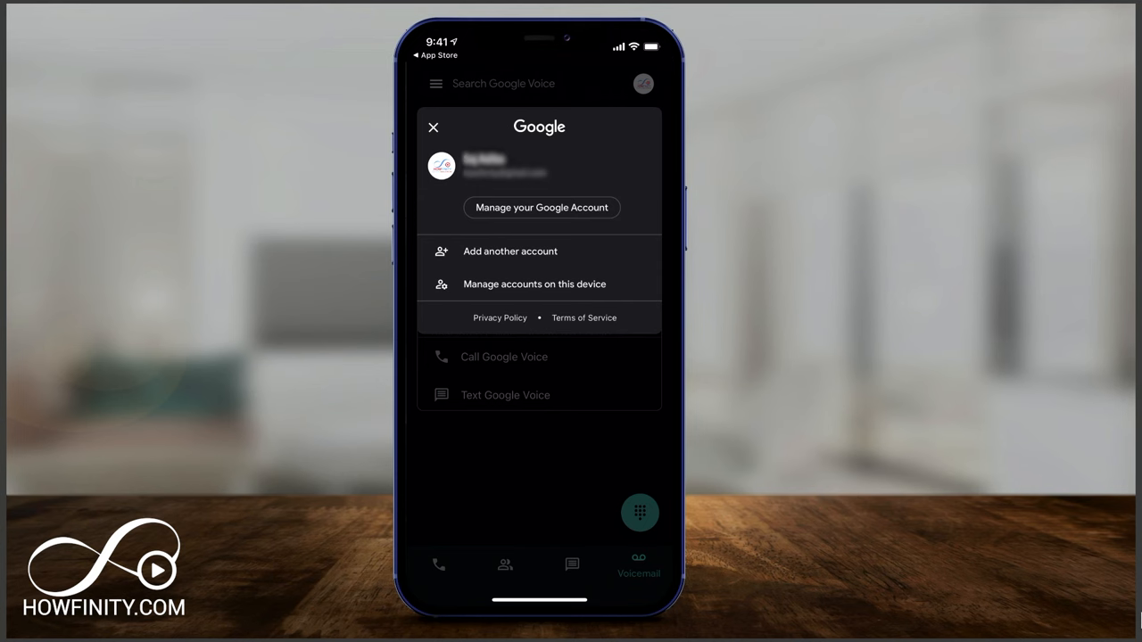
click(434, 127)
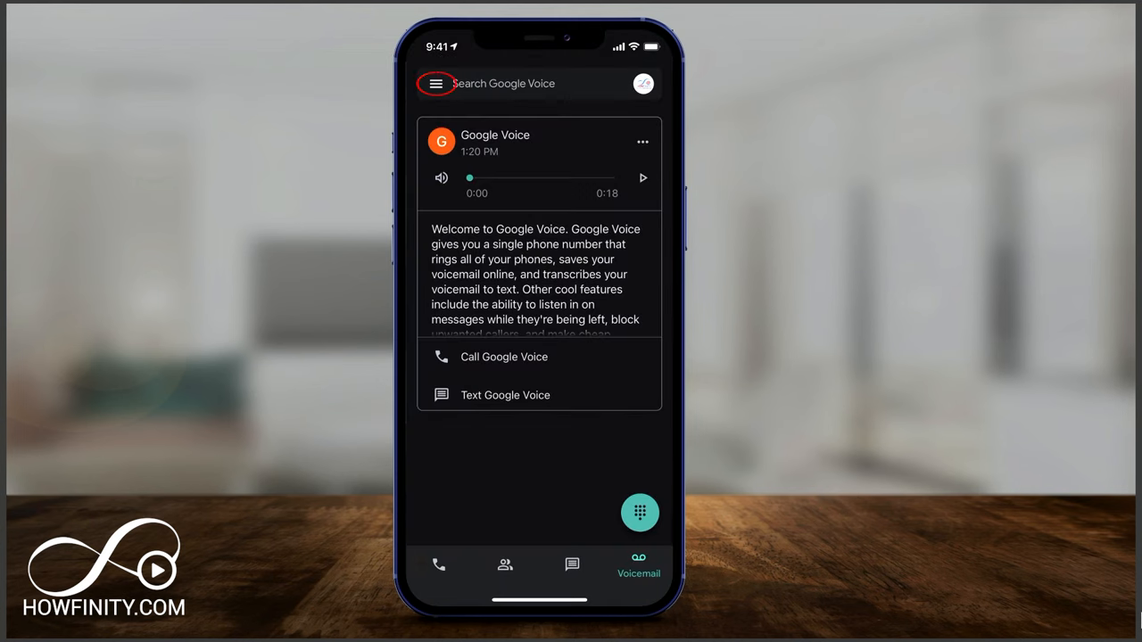
click(435, 84)
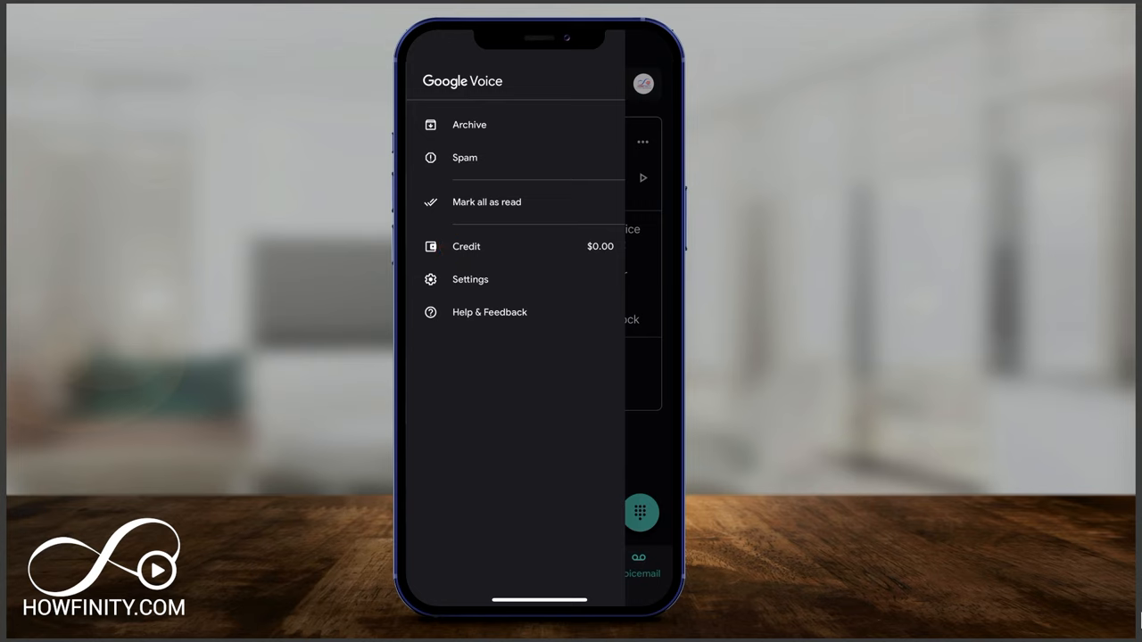
- Open Settings from the side menu to show account number, devices and call options
click(471, 278)
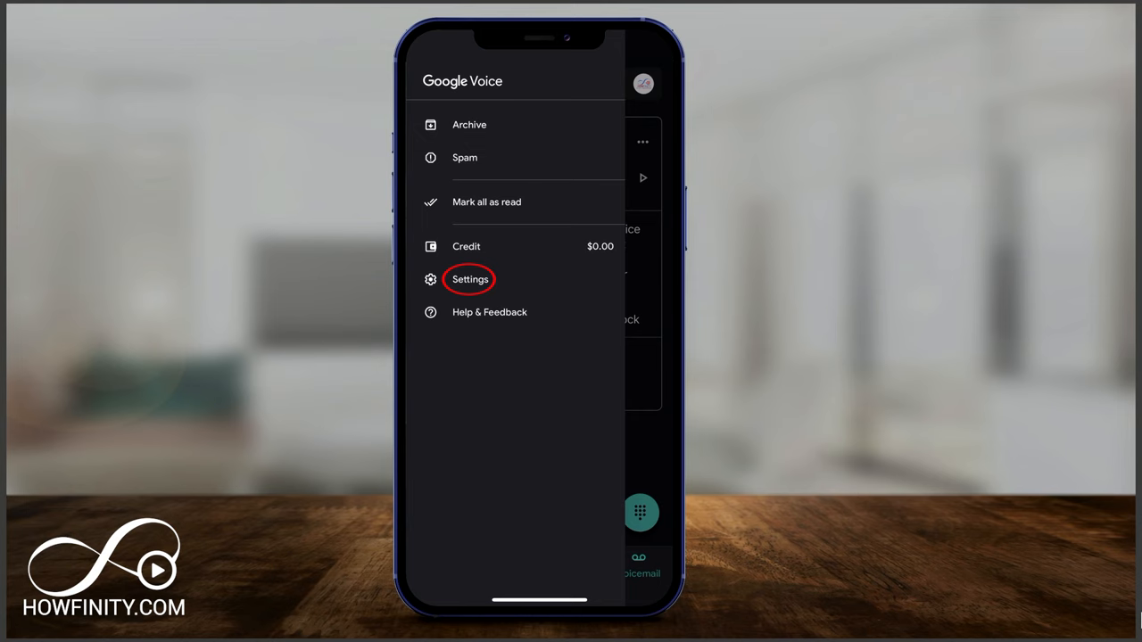
click(471, 278)
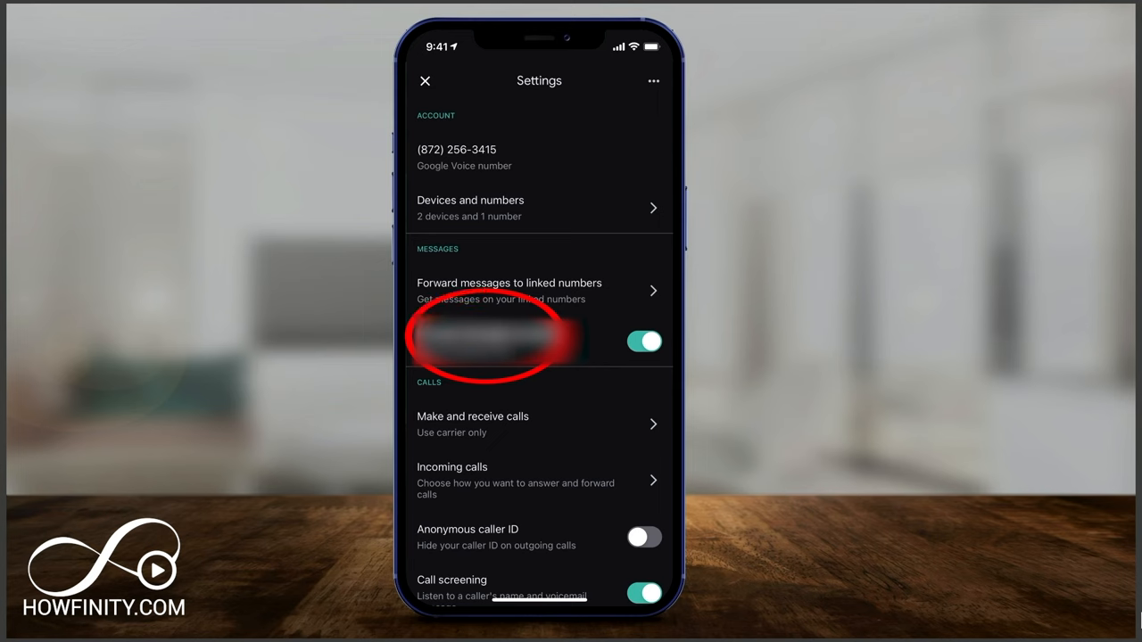
scroll(down, 3)
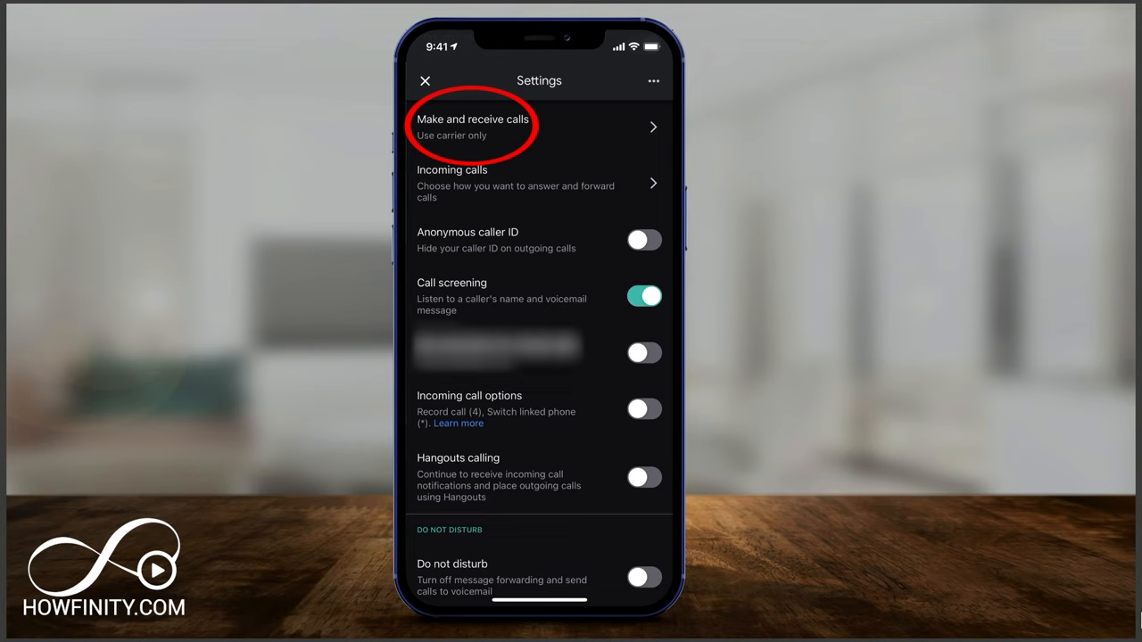
click(471, 127)
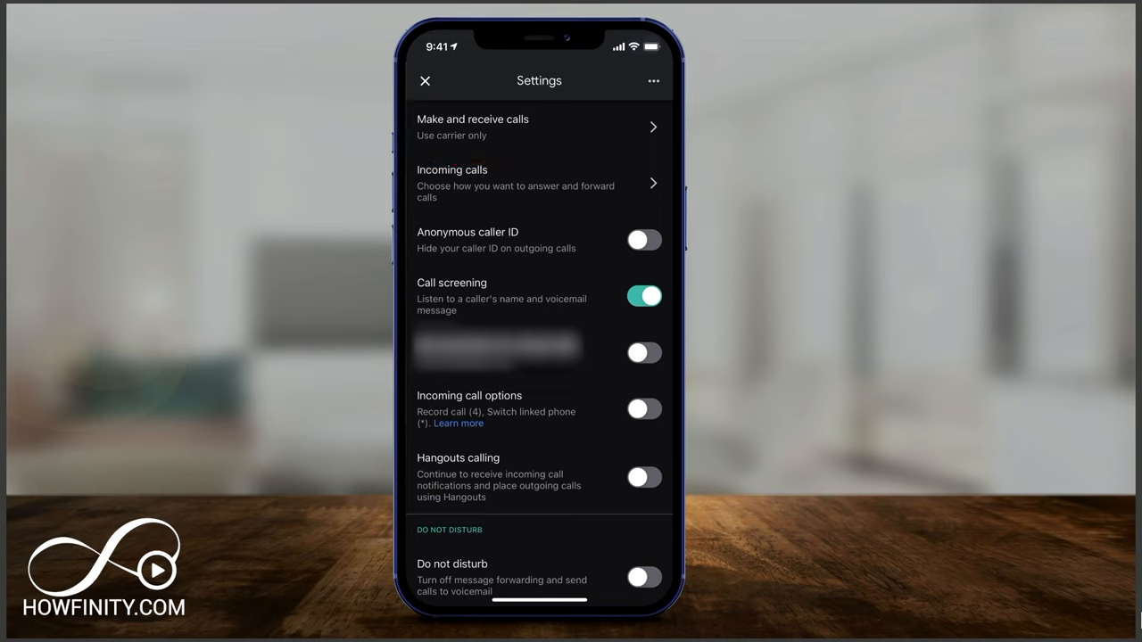
click(453, 169)
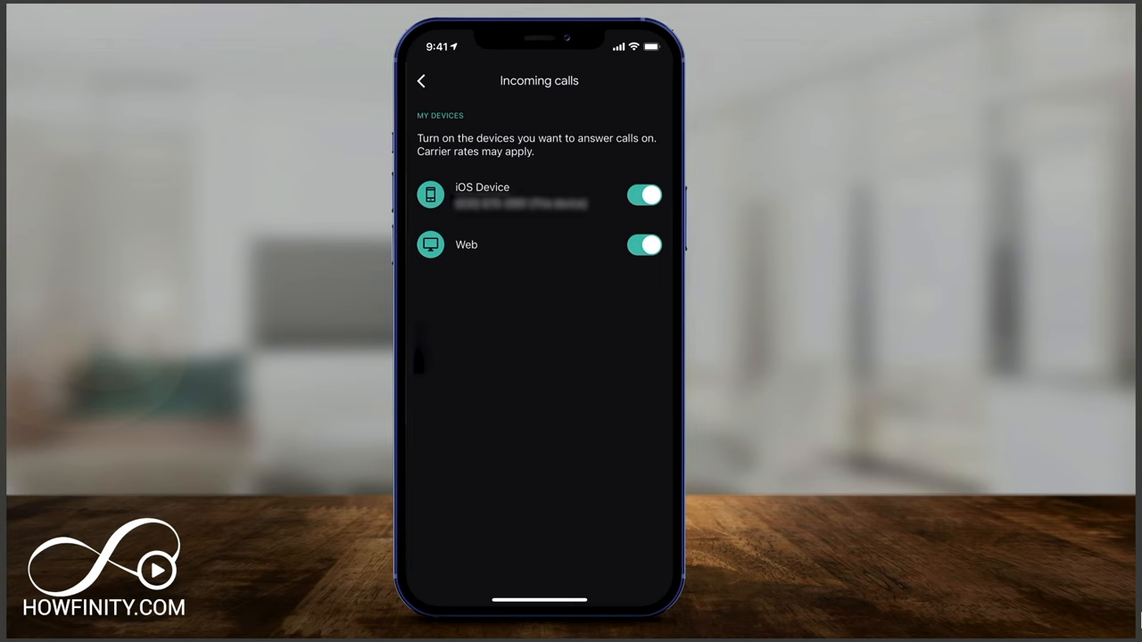
click(421, 81)
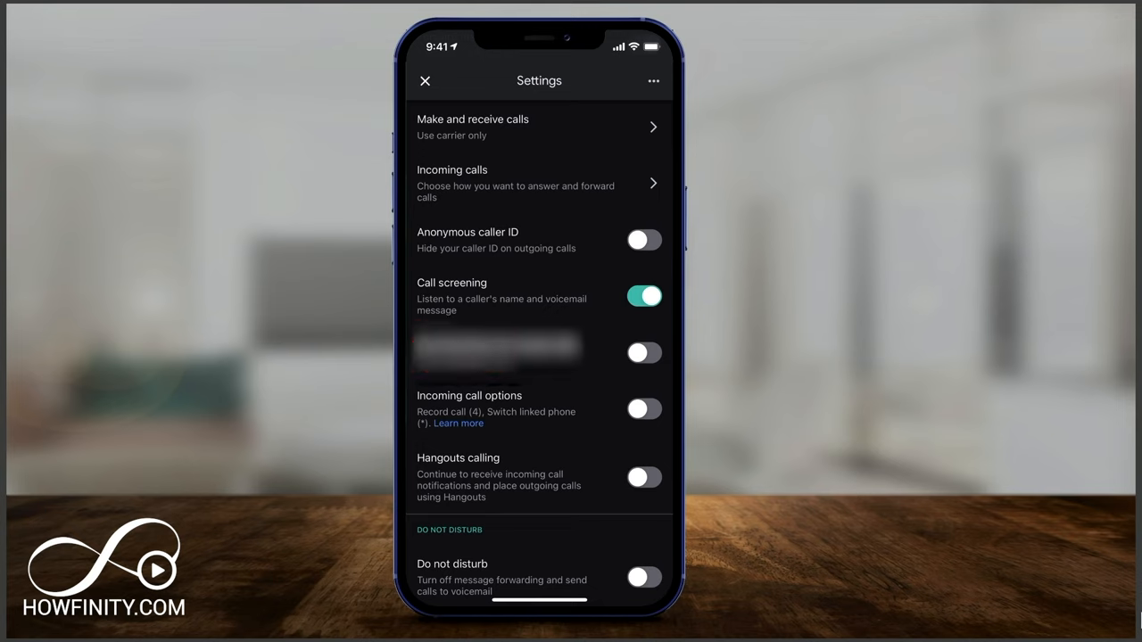
scroll(down, 3)
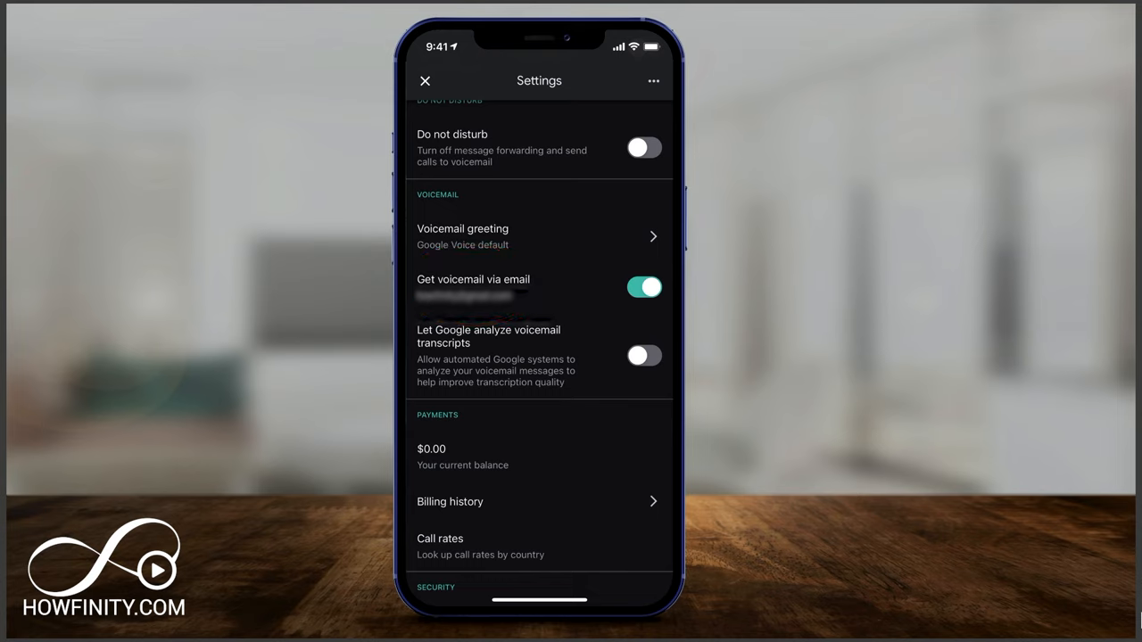
scroll(down, 3)
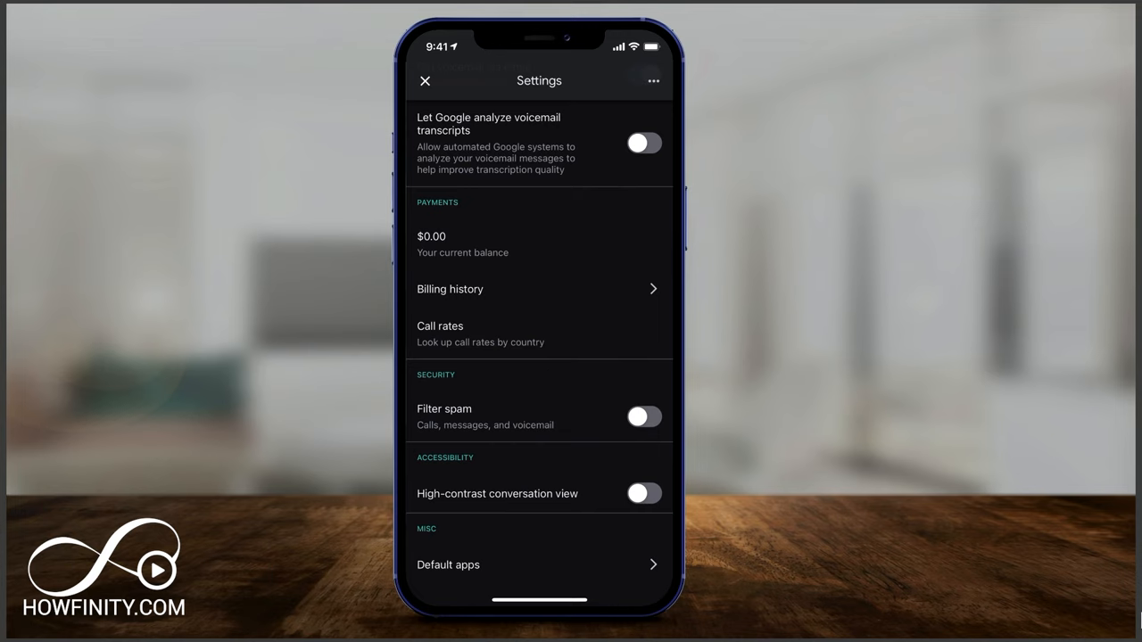
click(643, 417)
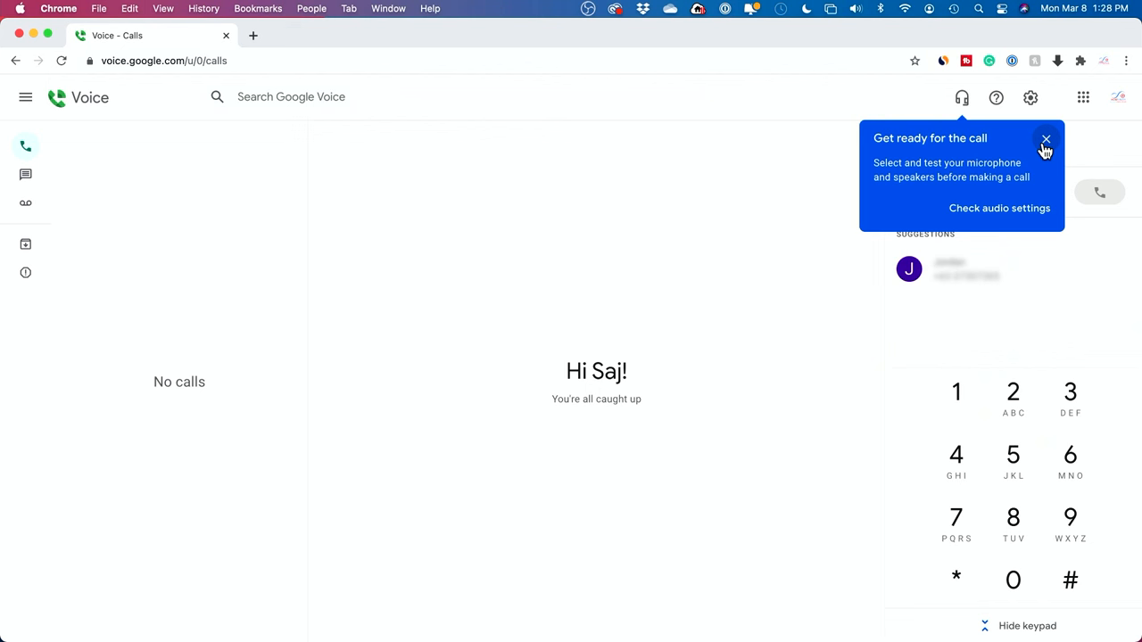
mouse_move(546, 123)
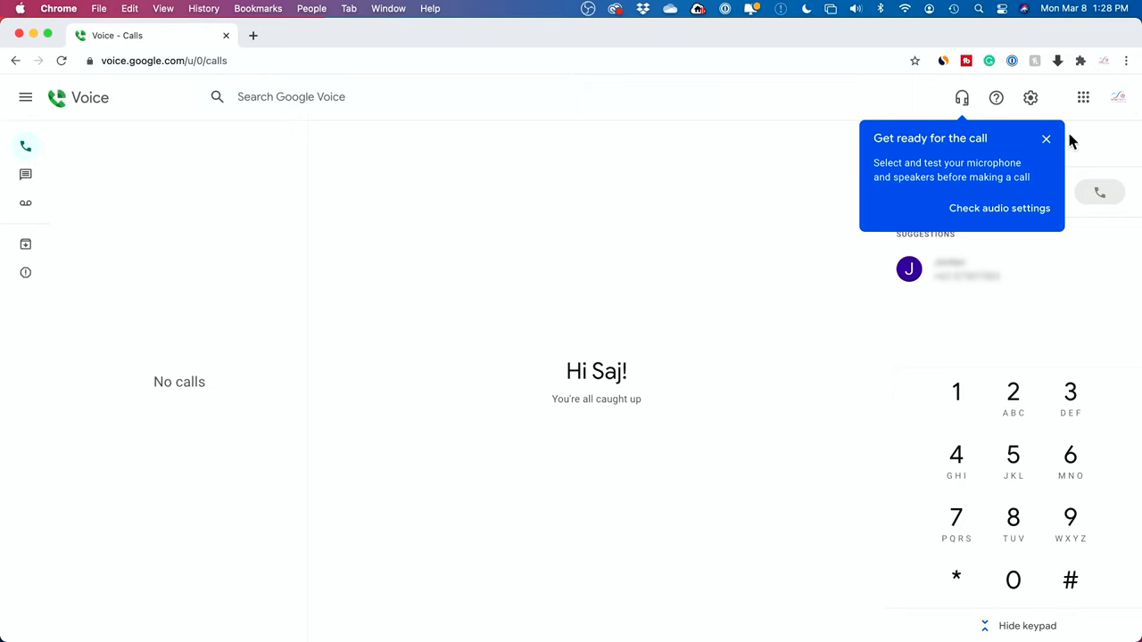
- Dismiss the 'Get ready for the call' tip on the web Calls page
click(1045, 139)
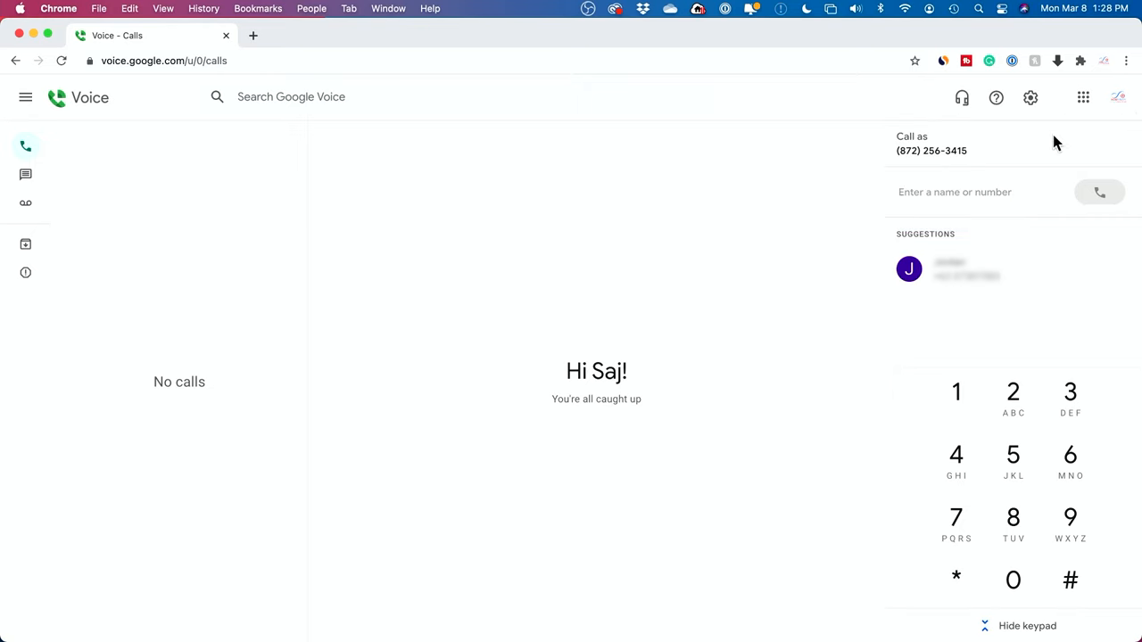
mouse_move(888, 158)
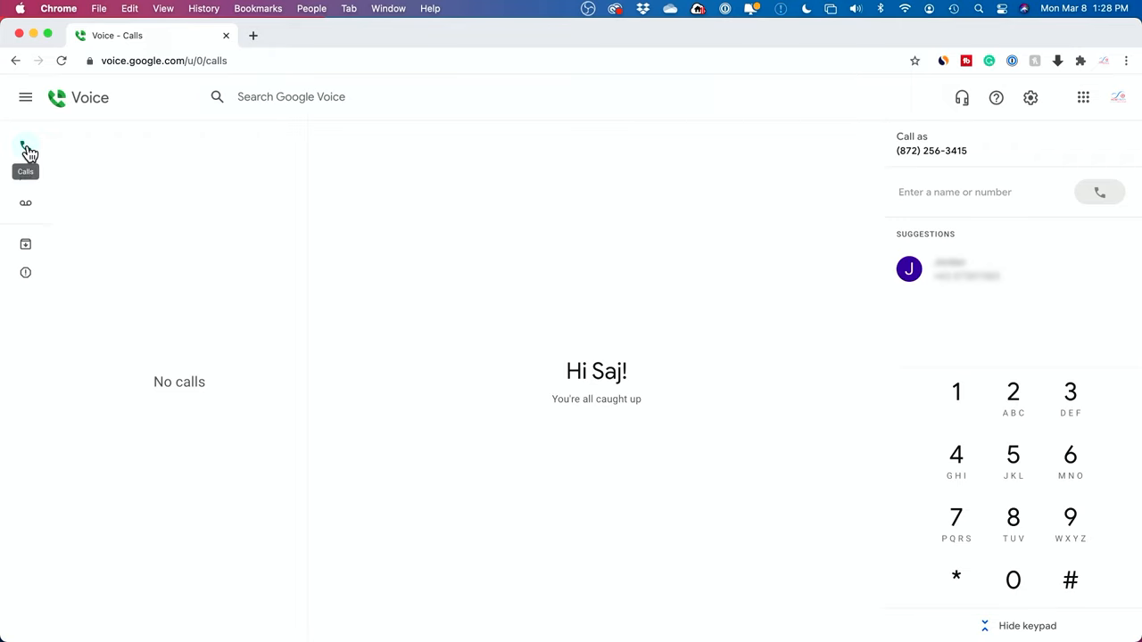
mouse_move(25, 175)
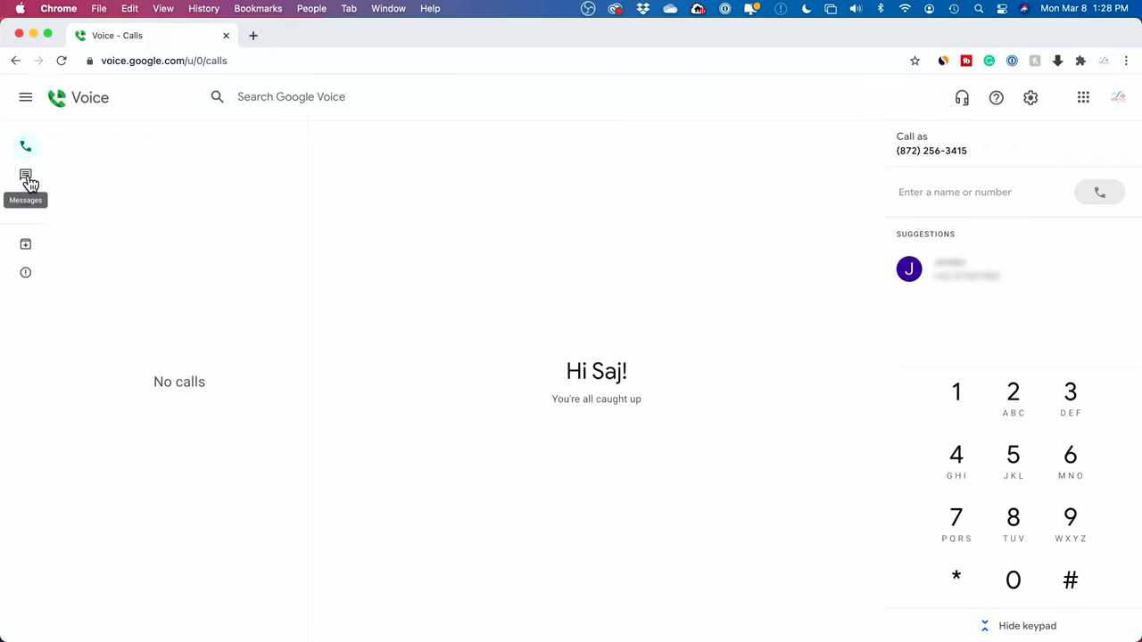
mouse_move(25, 207)
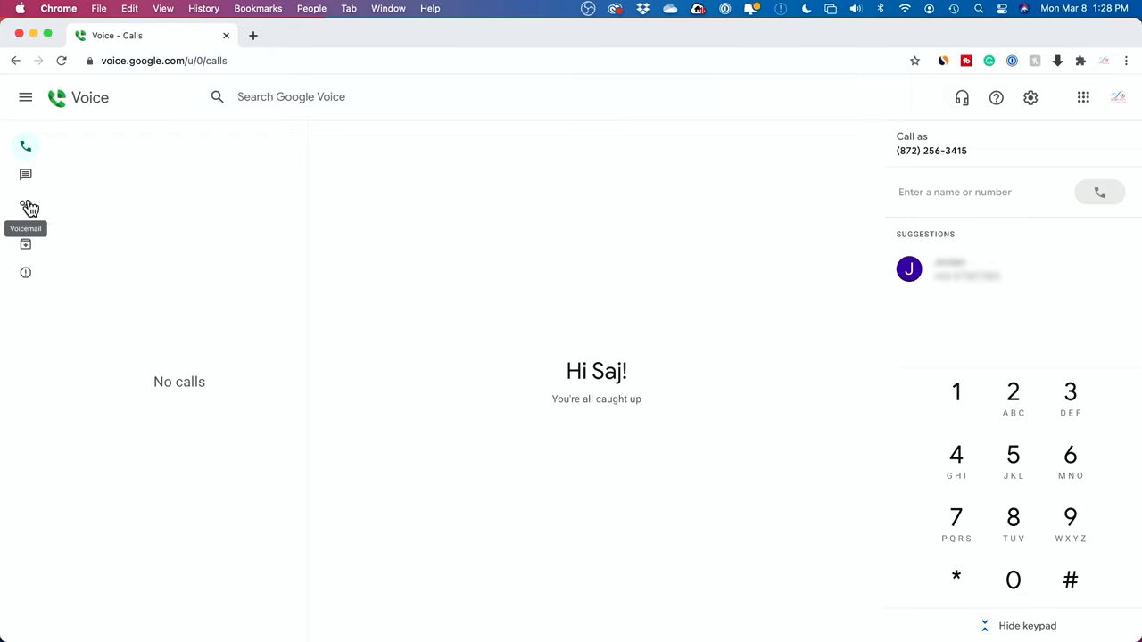
click(25, 96)
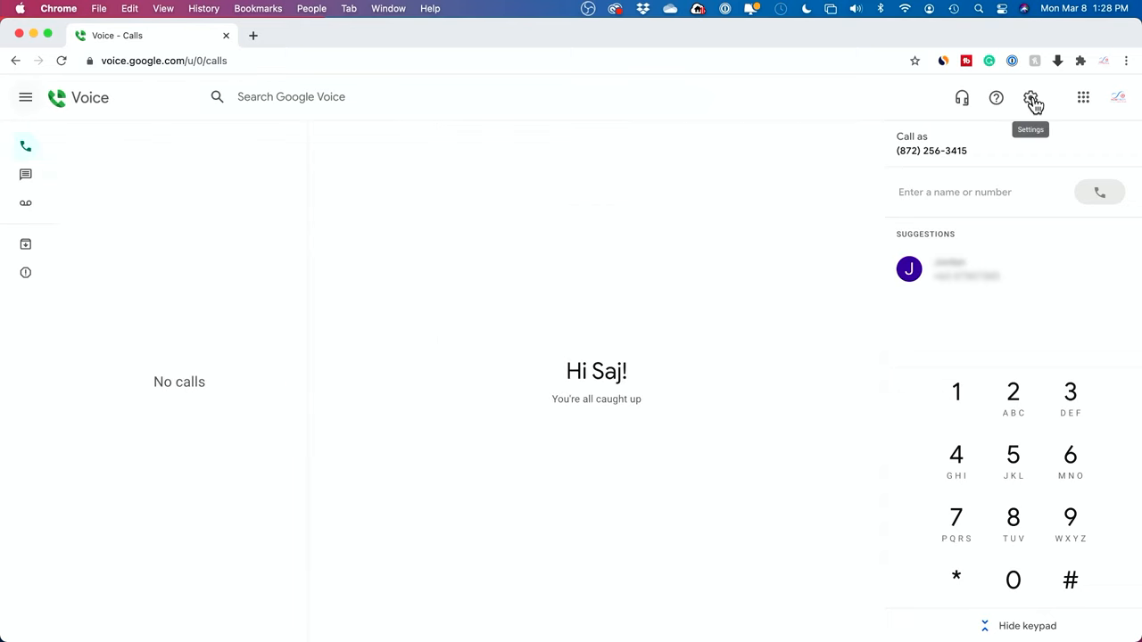
- Review the web Settings page, return to Calls, then switch to the empty Messages view
click(1031, 98)
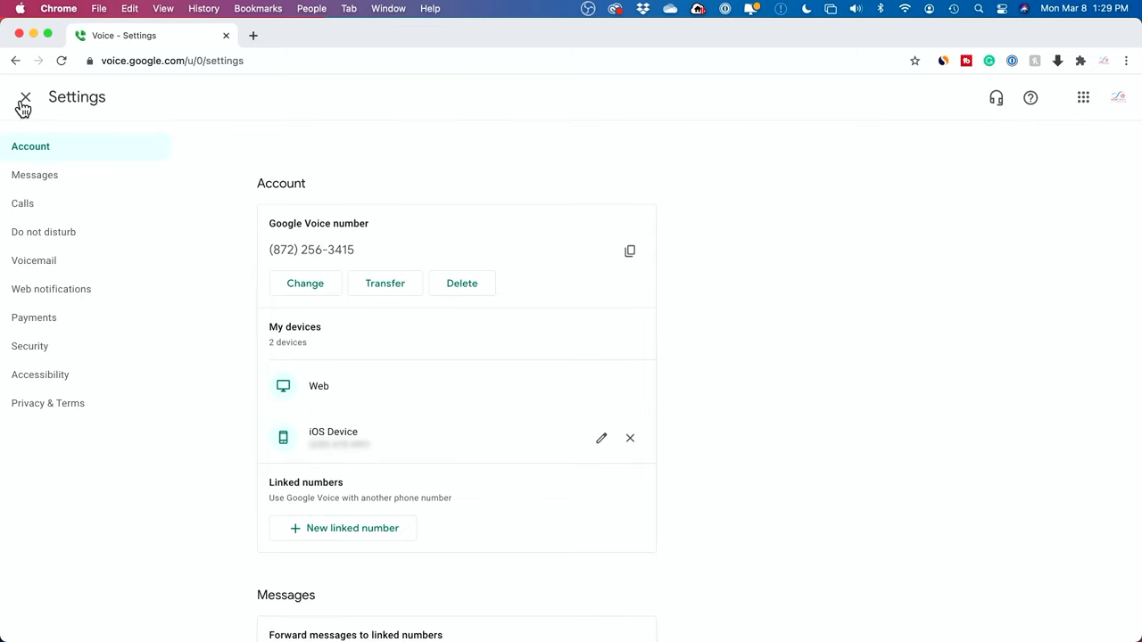
click(25, 96)
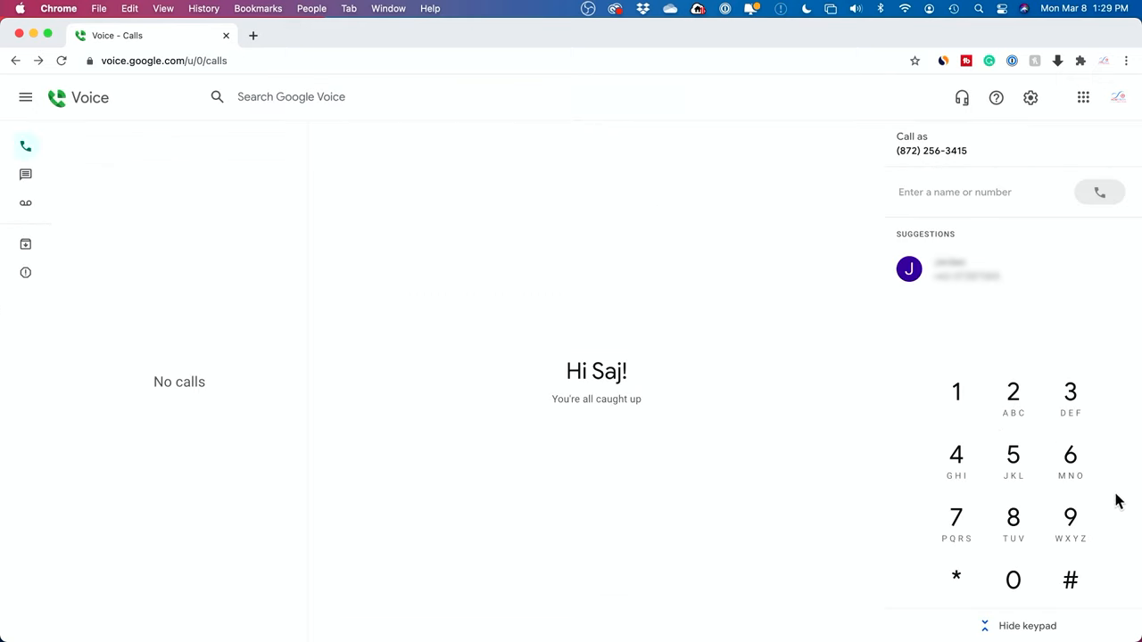
mouse_move(1017, 454)
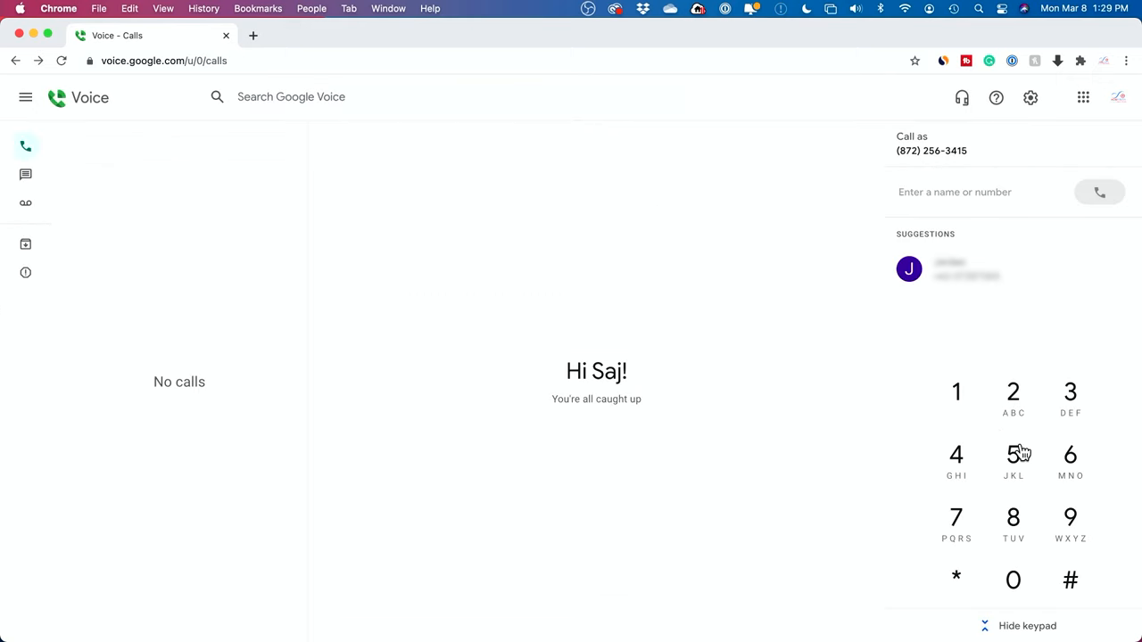
mouse_move(248, 257)
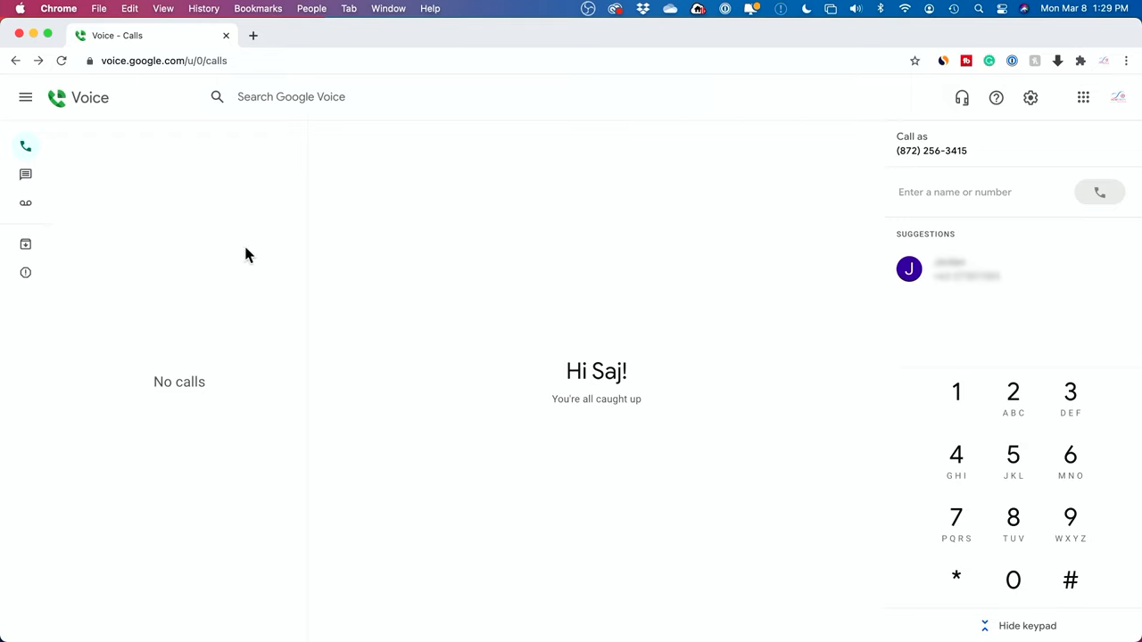
click(25, 175)
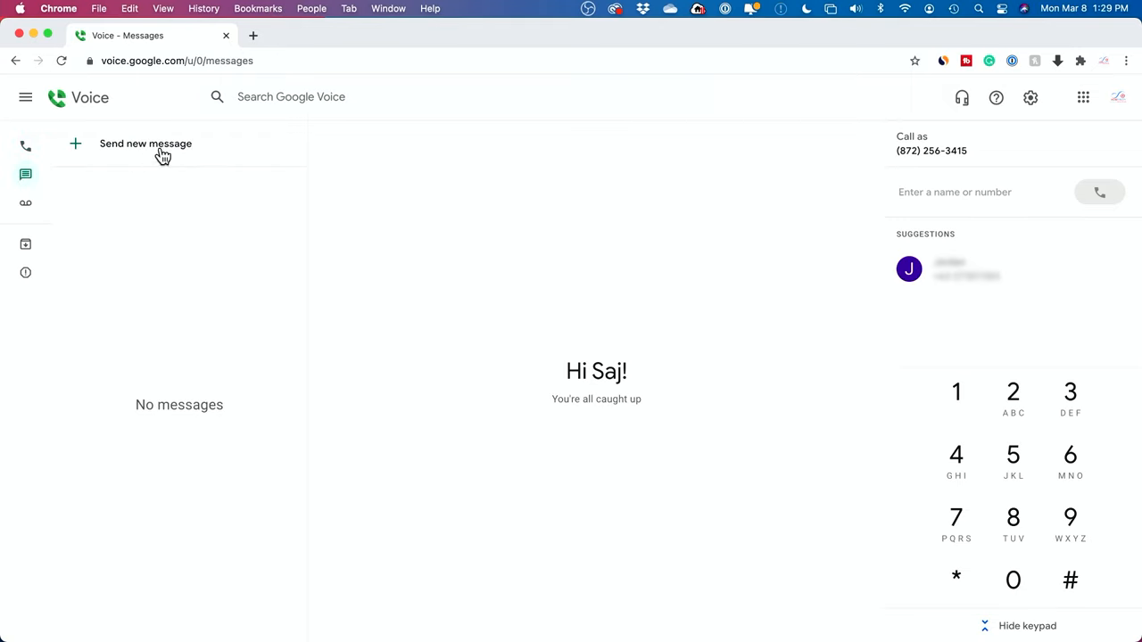
mouse_move(157, 149)
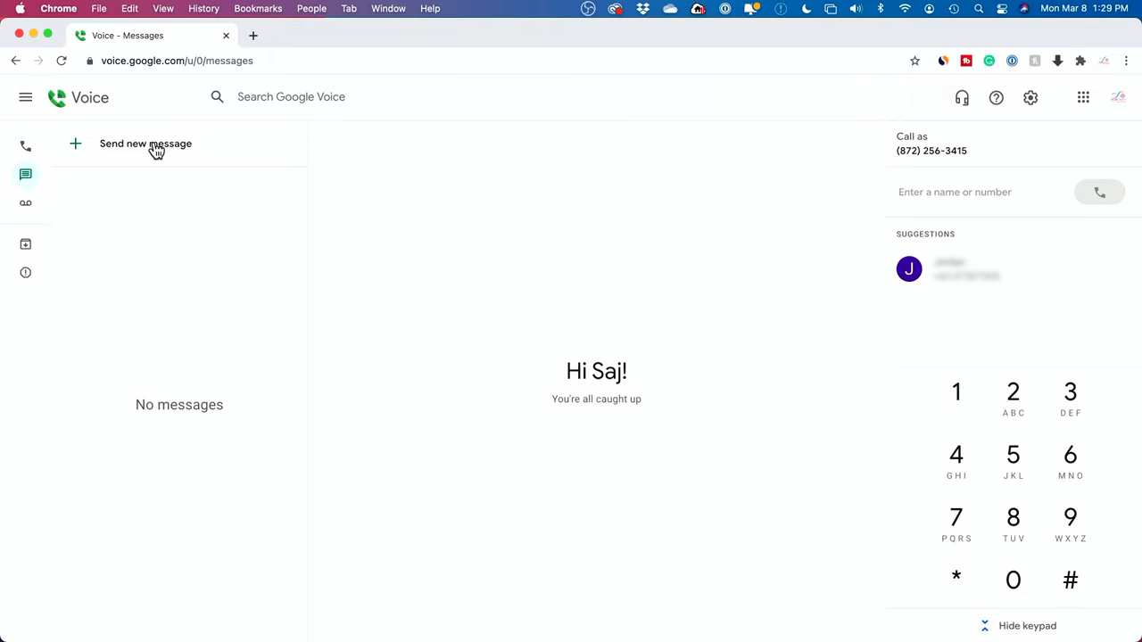
mouse_move(221, 500)
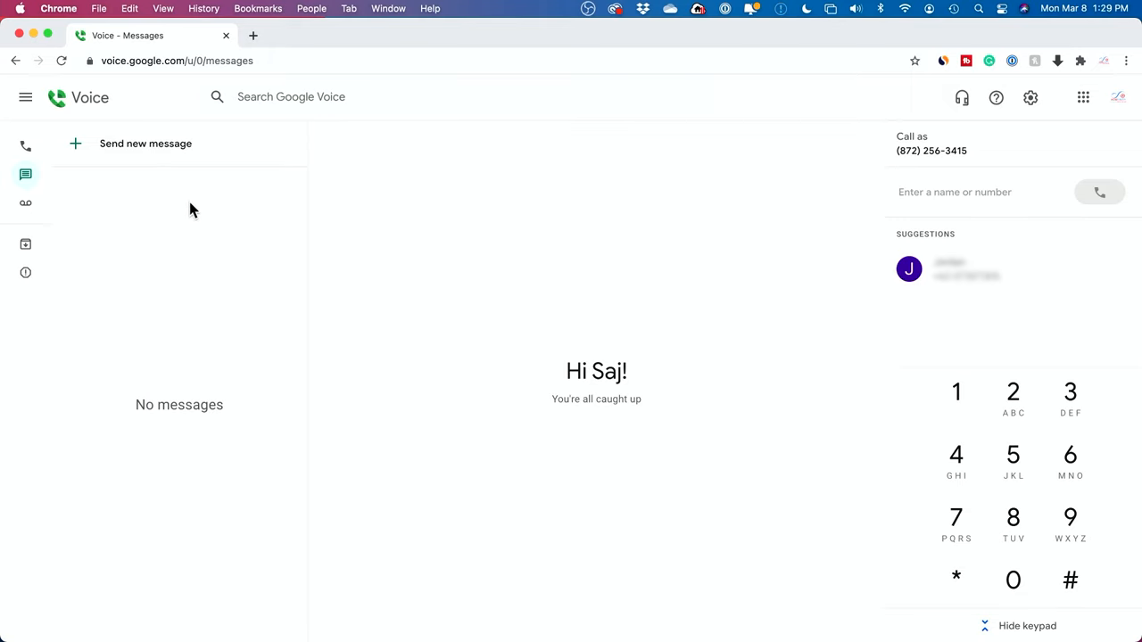
mouse_move(489, 257)
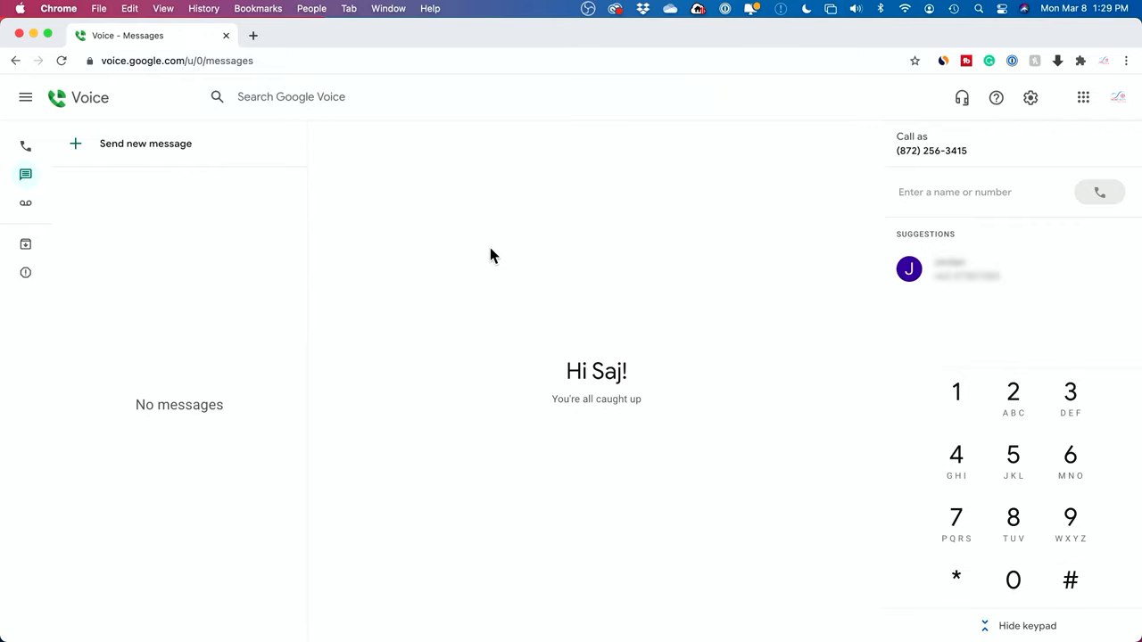